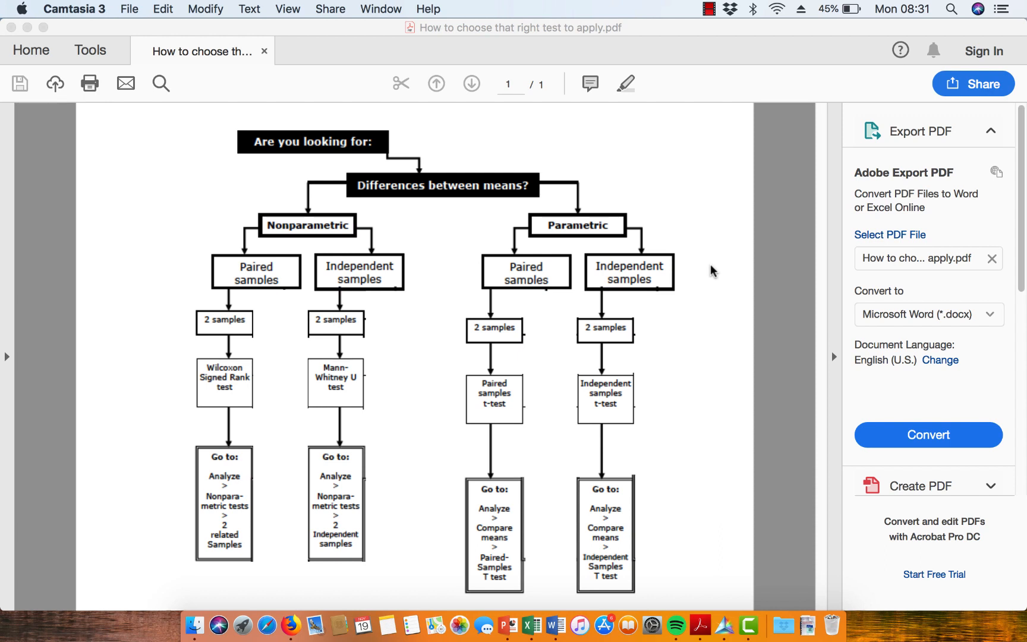
{"action": "mouse_move", "coordinate": [350, 176]}
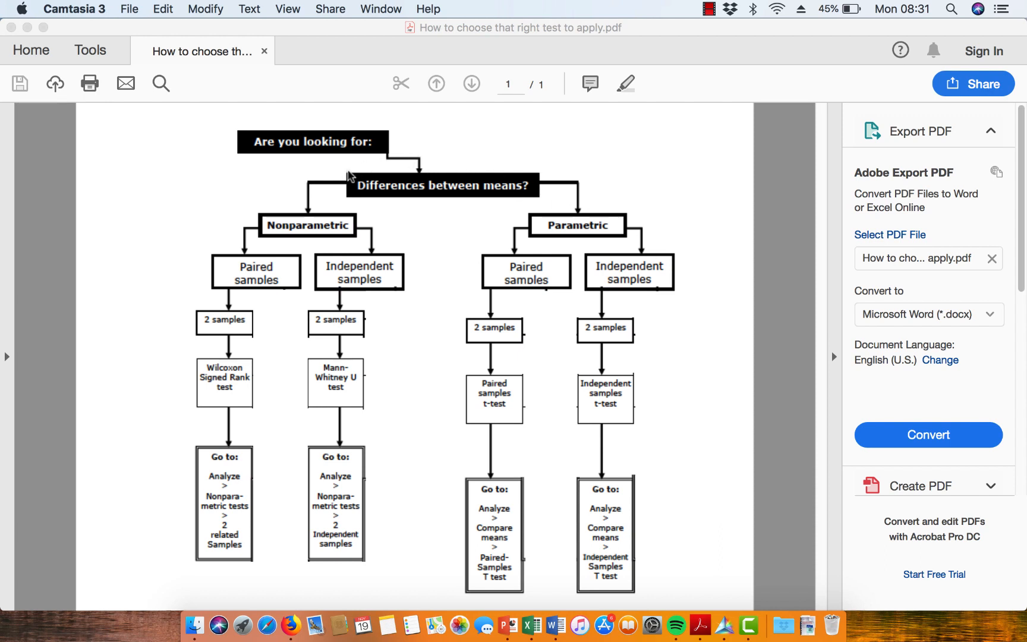
{"action": "mouse_move", "coordinate": [371, 156]}
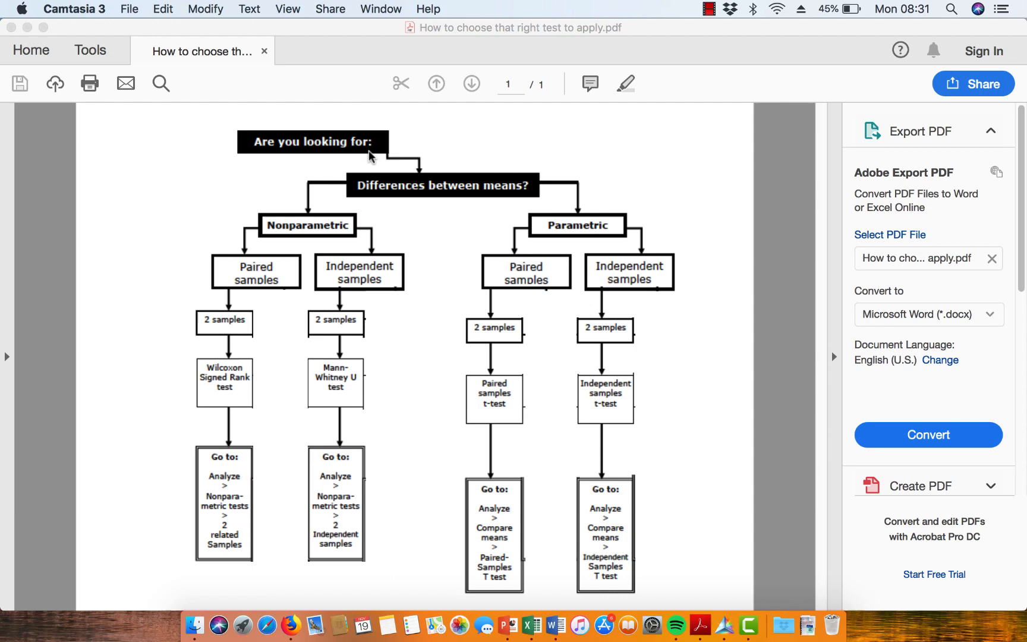
{"action": "mouse_move", "coordinate": [547, 153]}
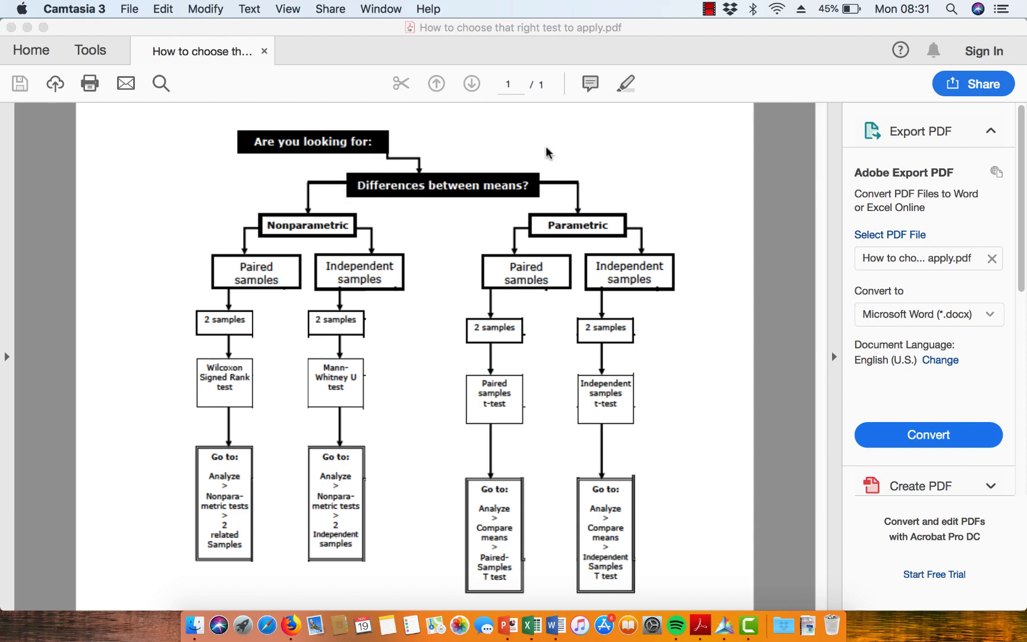
{"action": "mouse_move", "coordinate": [517, 128]}
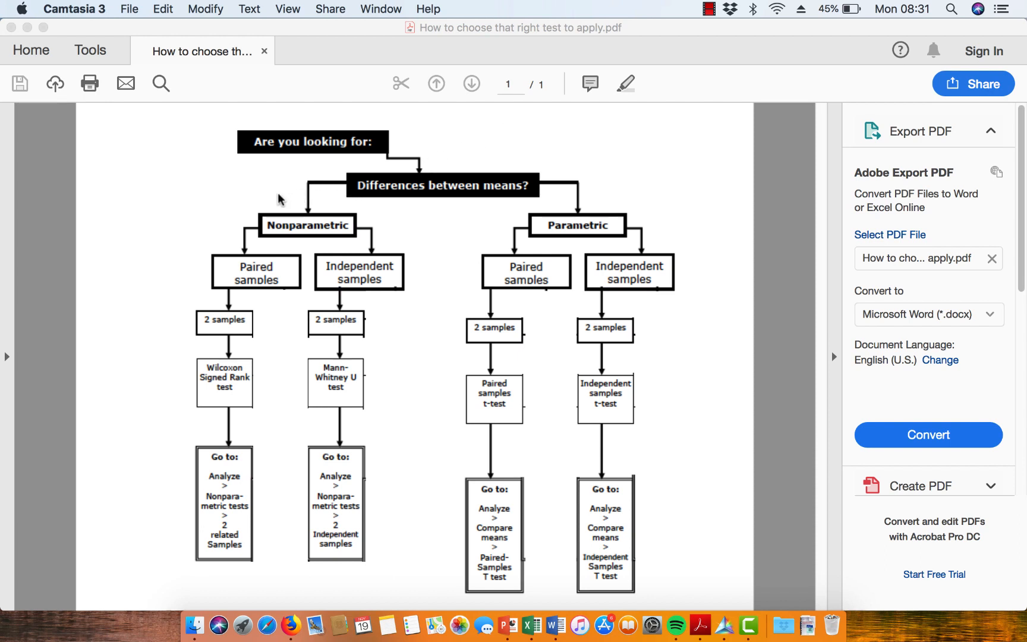
{"action": "mouse_move", "coordinate": [412, 216]}
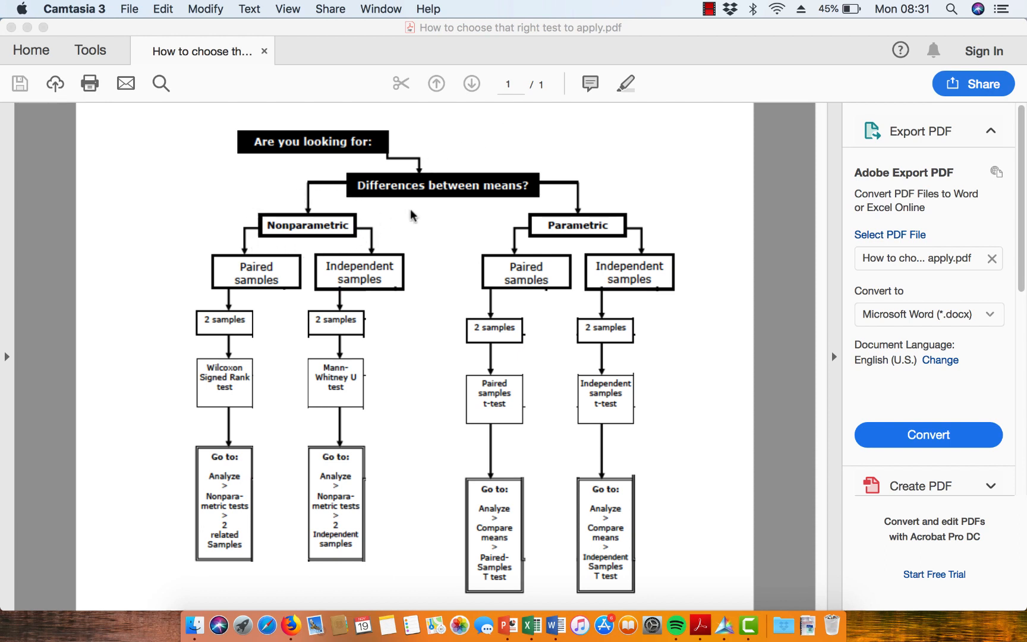
{"action": "mouse_move", "coordinate": [541, 196]}
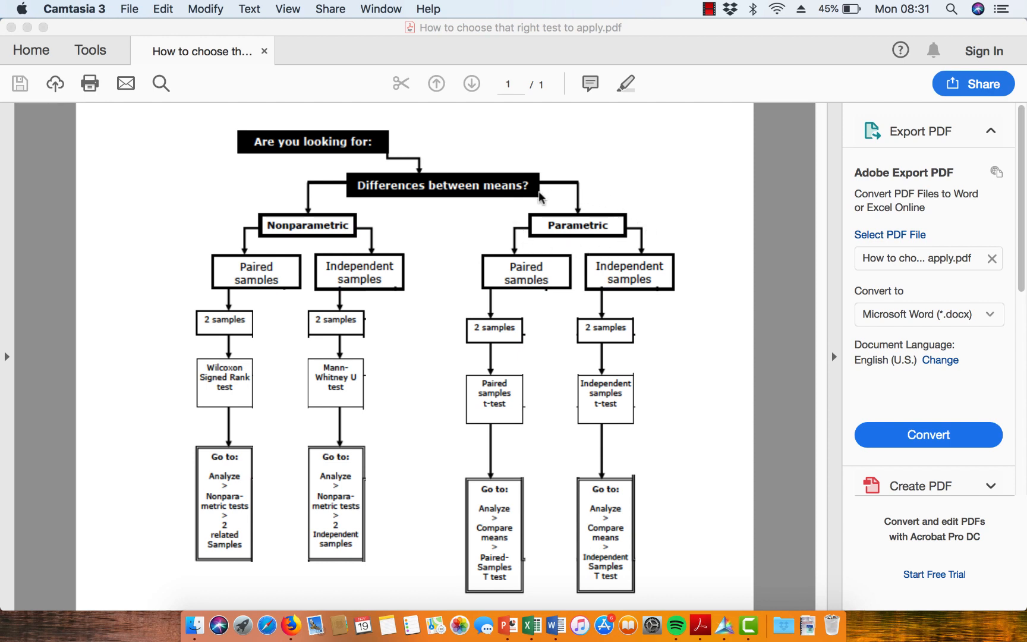
{"action": "mouse_move", "coordinate": [255, 213]}
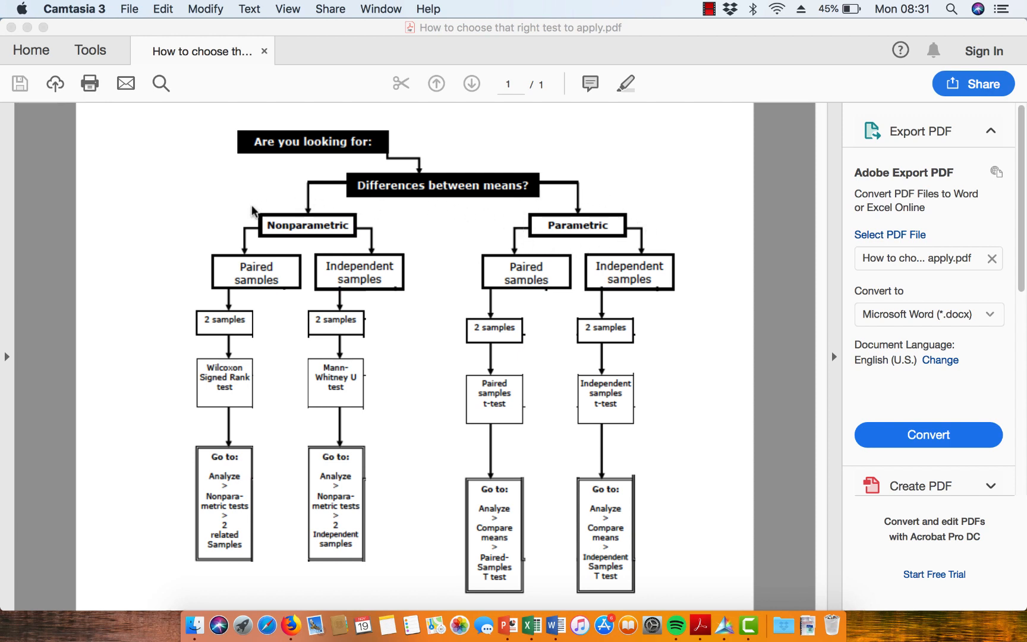
{"action": "mouse_move", "coordinate": [269, 200]}
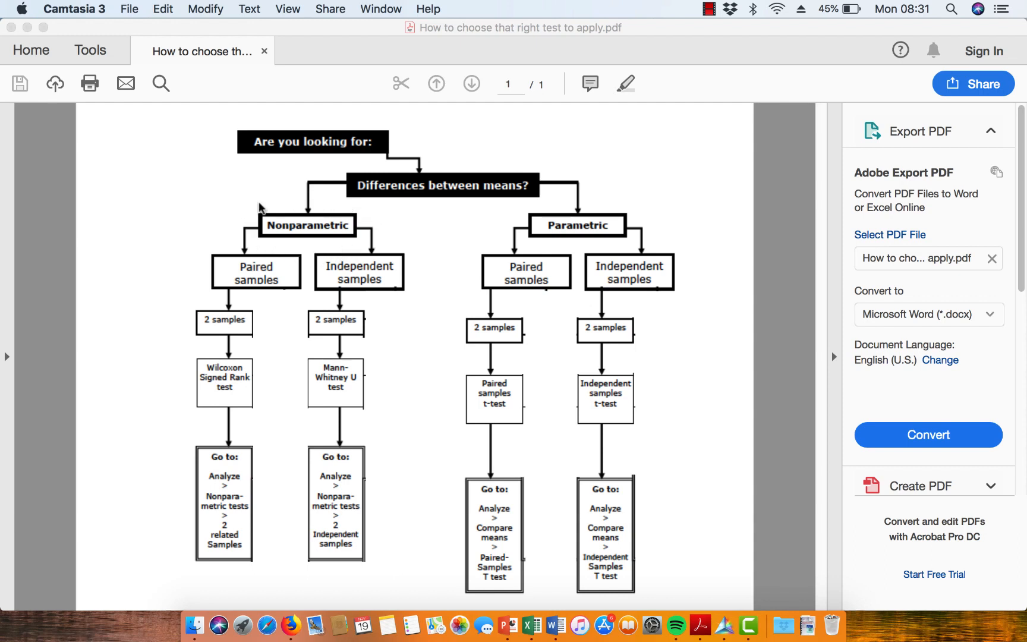
{"action": "mouse_move", "coordinate": [287, 204]}
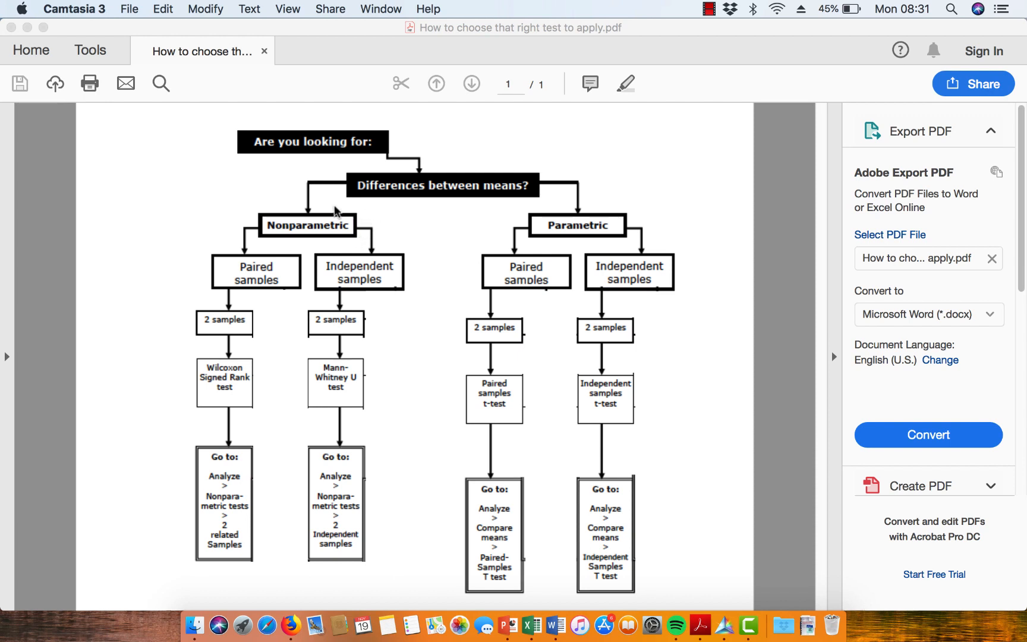
{"action": "mouse_move", "coordinate": [329, 210]}
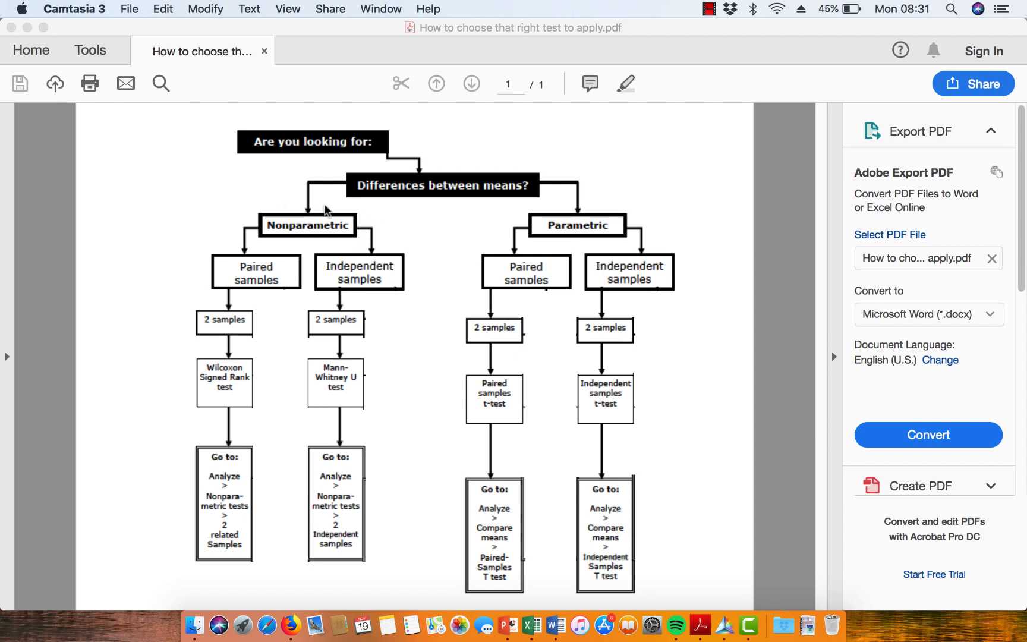
{"action": "mouse_move", "coordinate": [270, 205]}
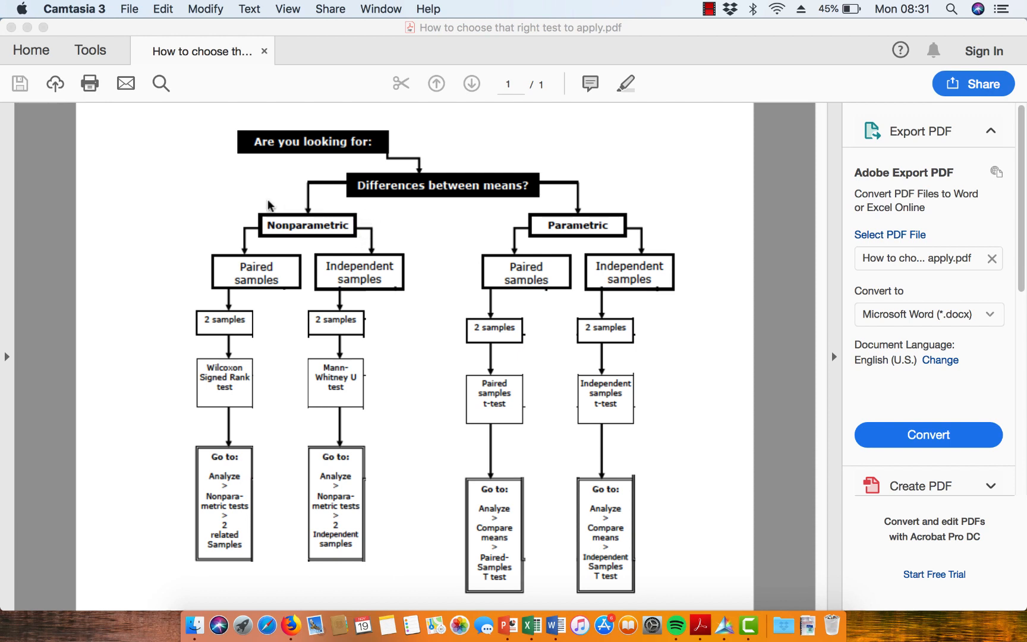
{"action": "mouse_move", "coordinate": [370, 220]}
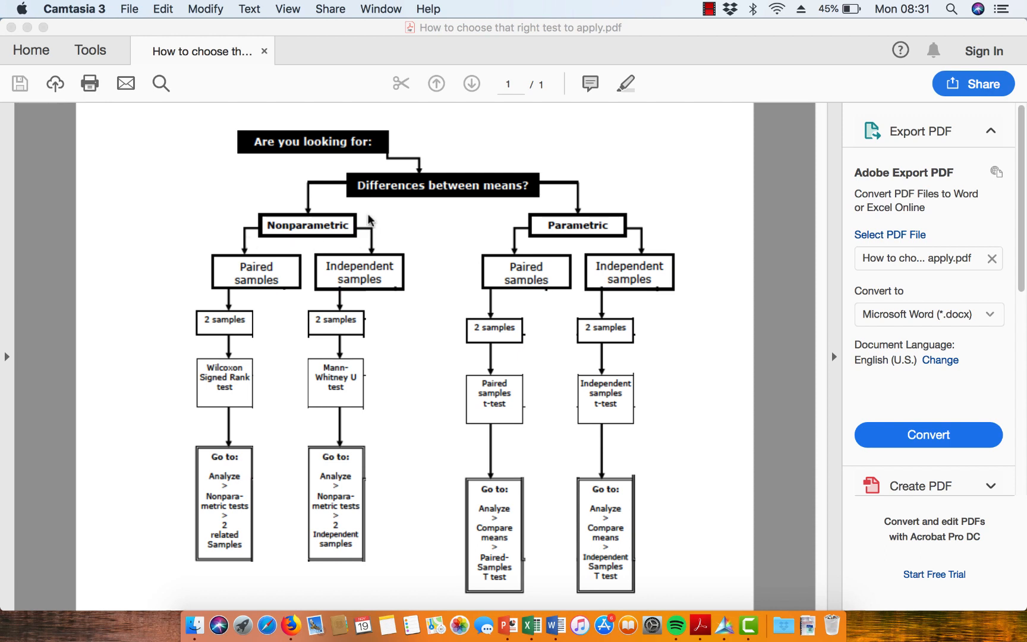
{"action": "mouse_move", "coordinate": [348, 250]}
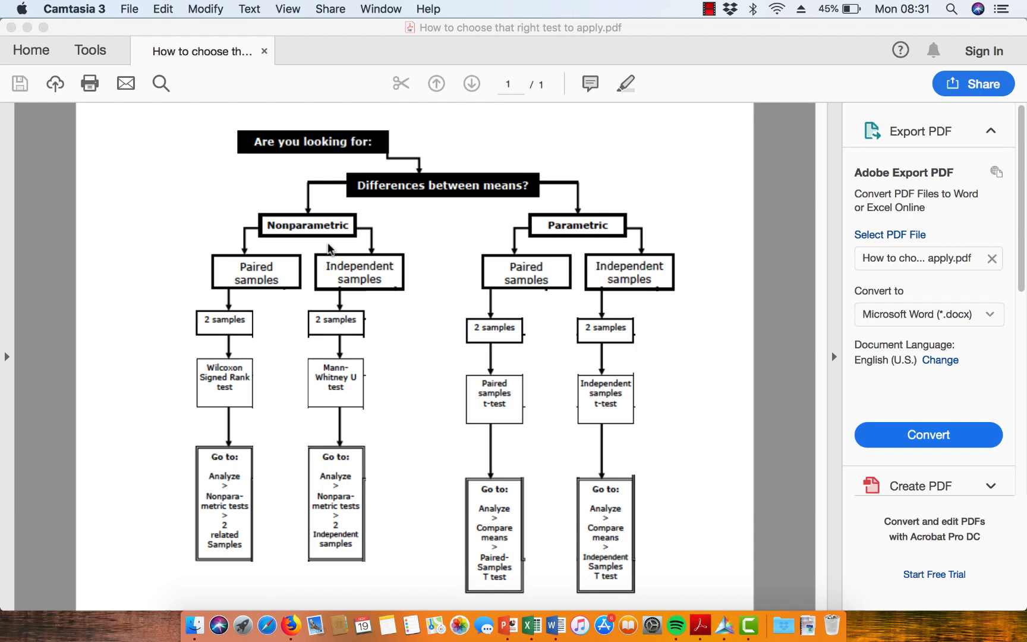
{"action": "mouse_move", "coordinate": [368, 245]}
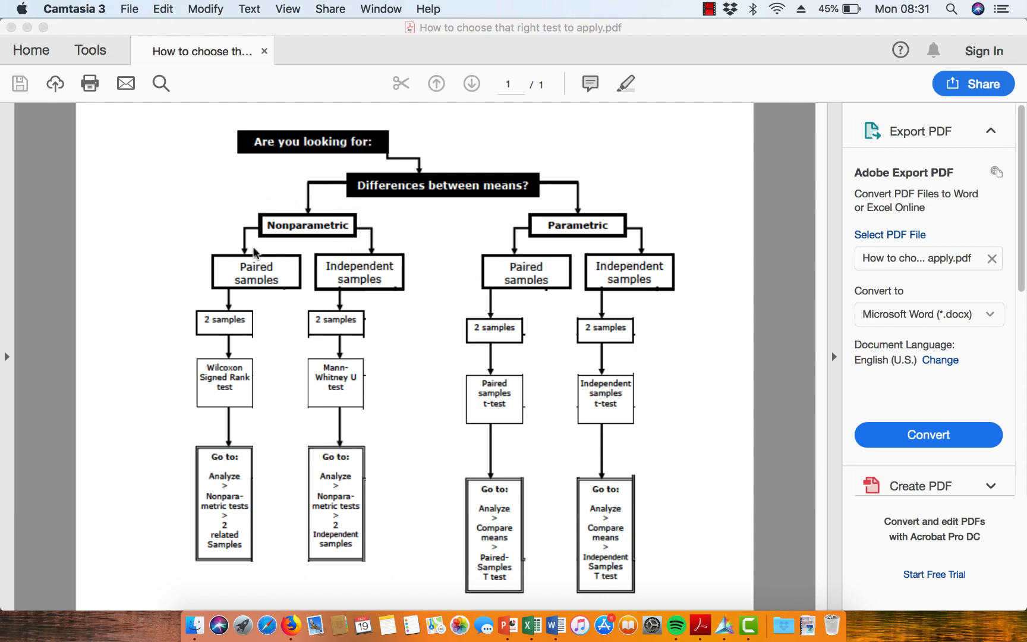
{"action": "mouse_move", "coordinate": [555, 240]}
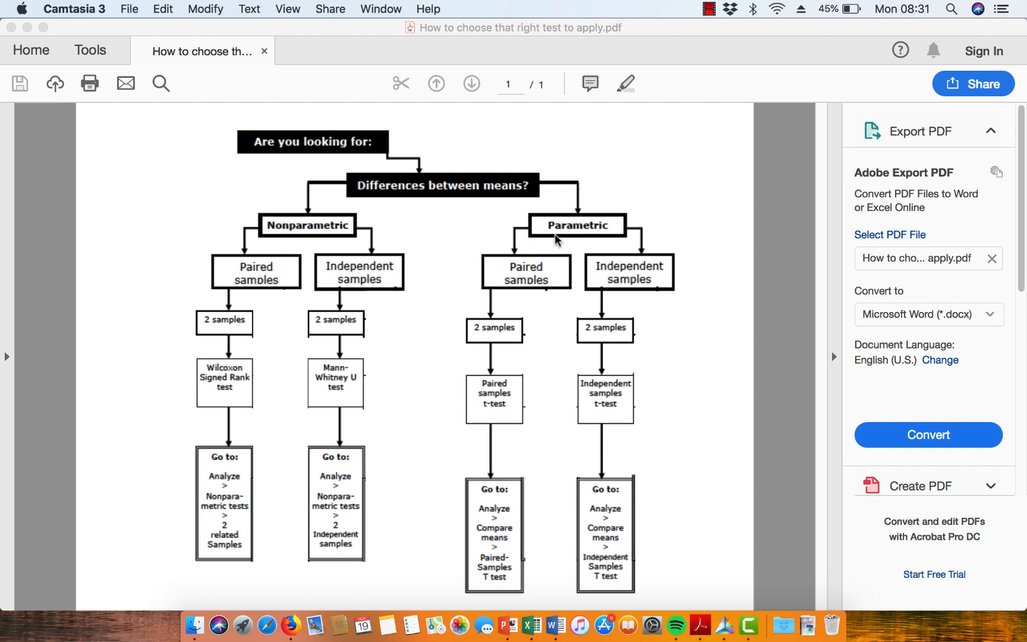
{"action": "mouse_move", "coordinate": [625, 234]}
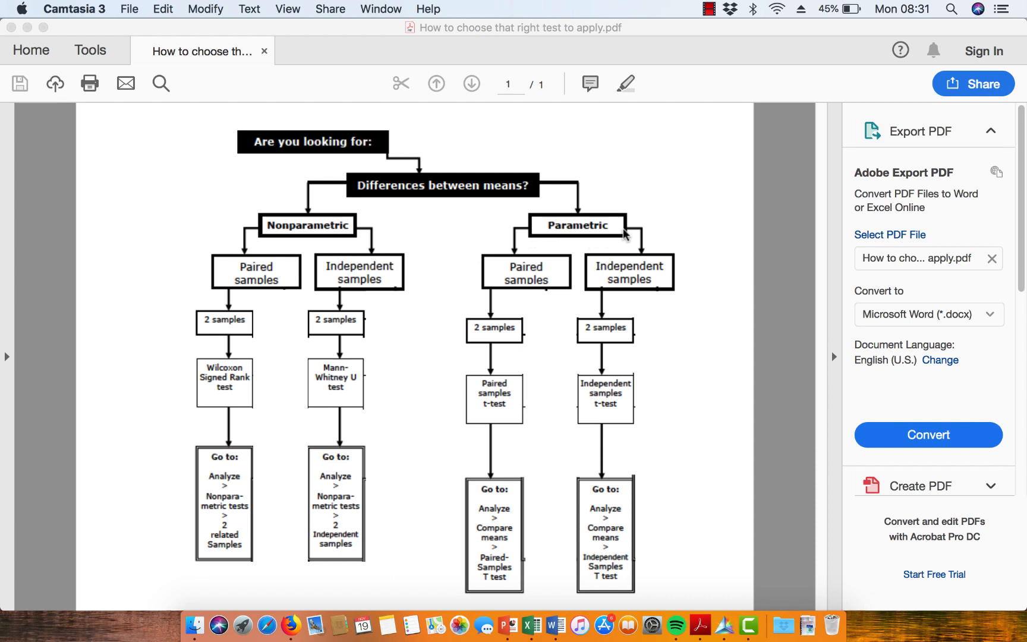
{"action": "mouse_move", "coordinate": [554, 252]}
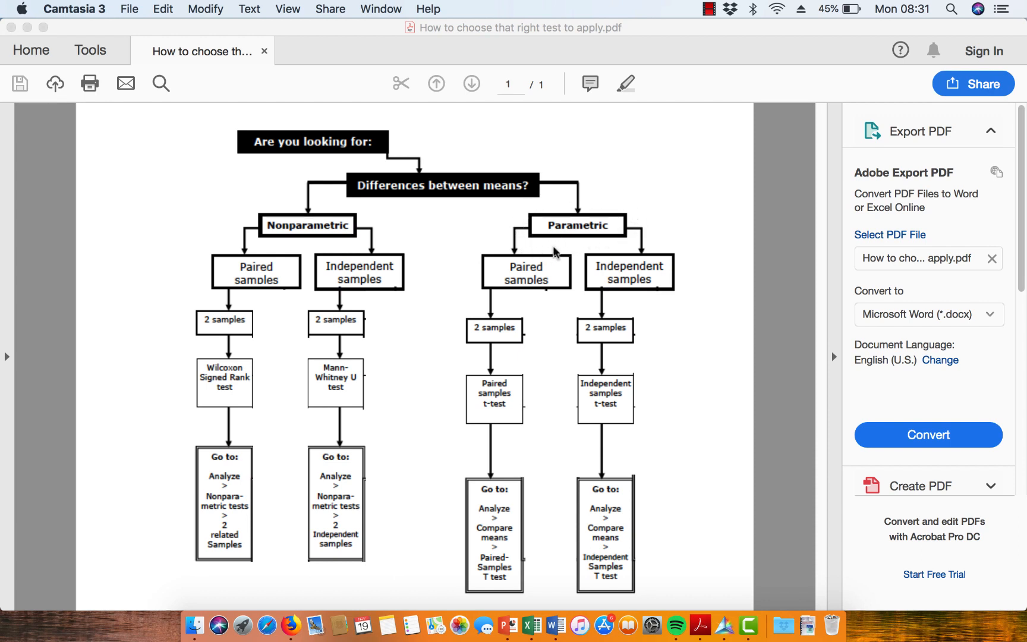
{"action": "mouse_move", "coordinate": [530, 216]}
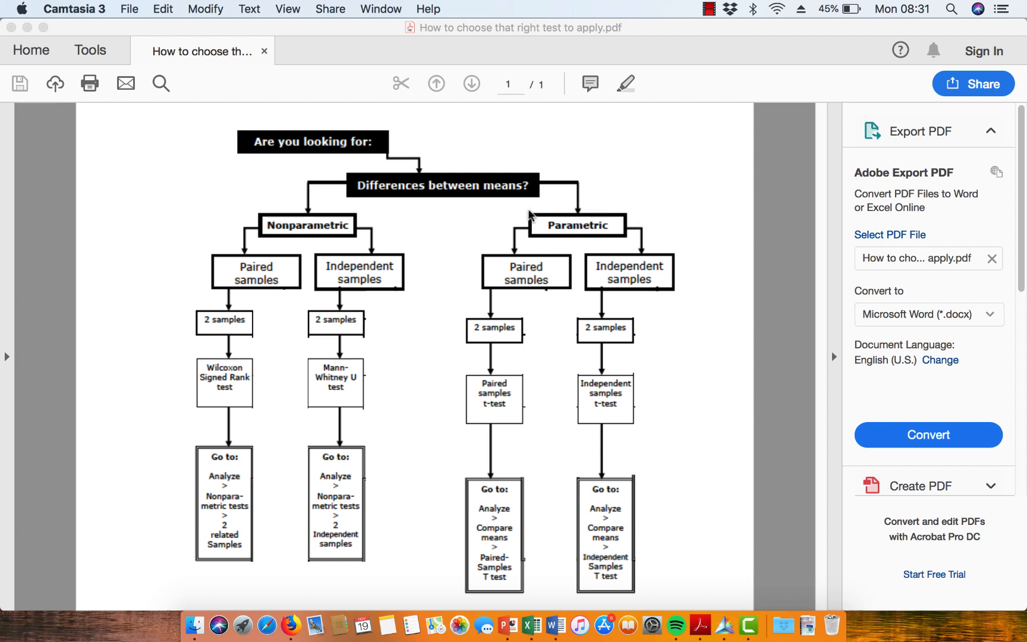
{"action": "mouse_move", "coordinate": [631, 245]}
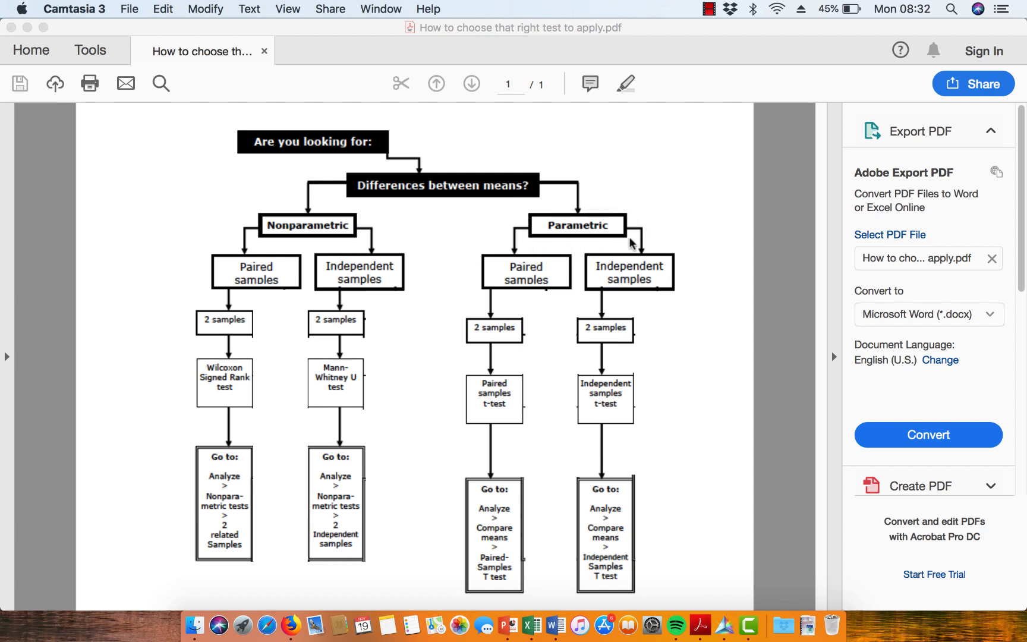
{"action": "mouse_move", "coordinate": [519, 227]}
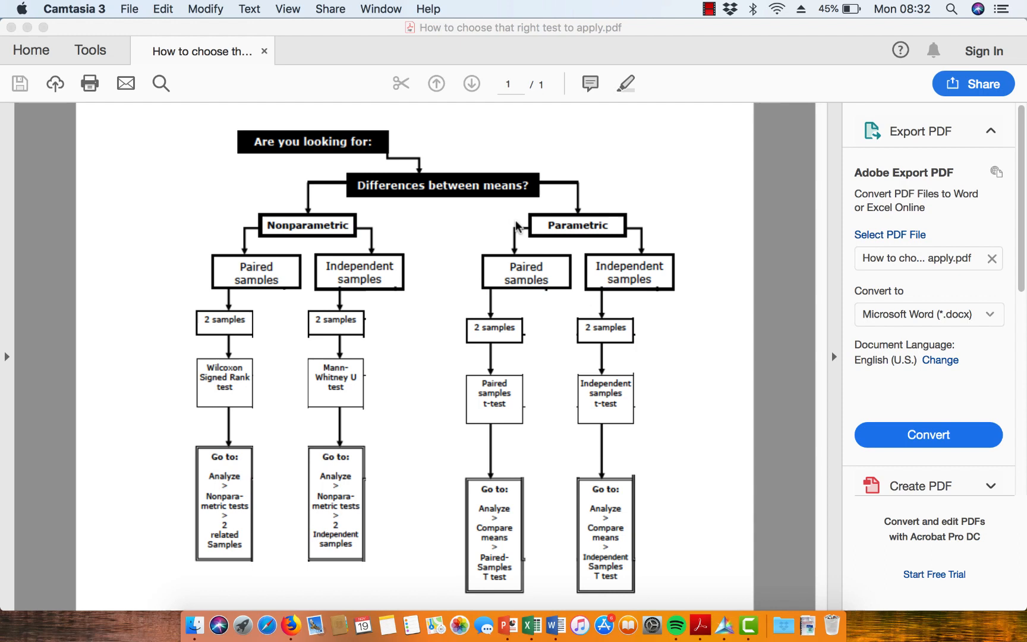
{"action": "mouse_move", "coordinate": [599, 203]}
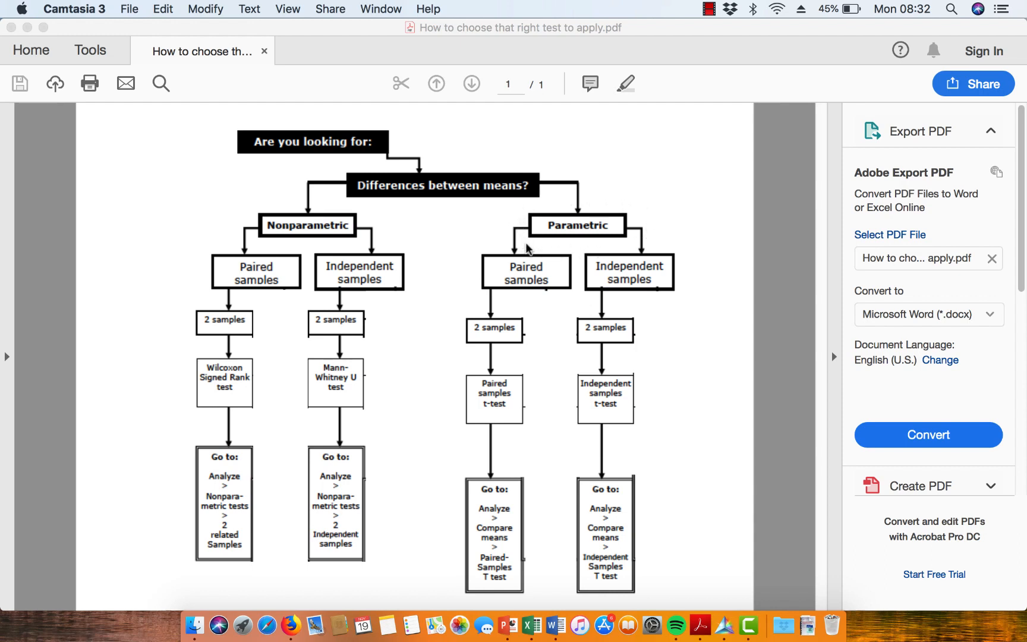
{"action": "mouse_move", "coordinate": [517, 241]}
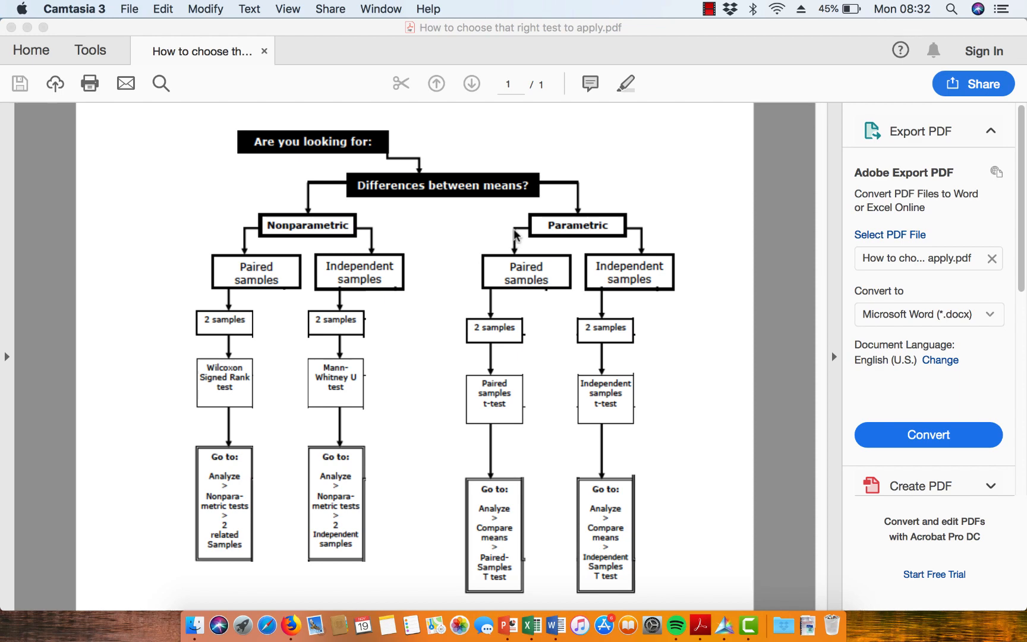
{"action": "mouse_move", "coordinate": [537, 240]}
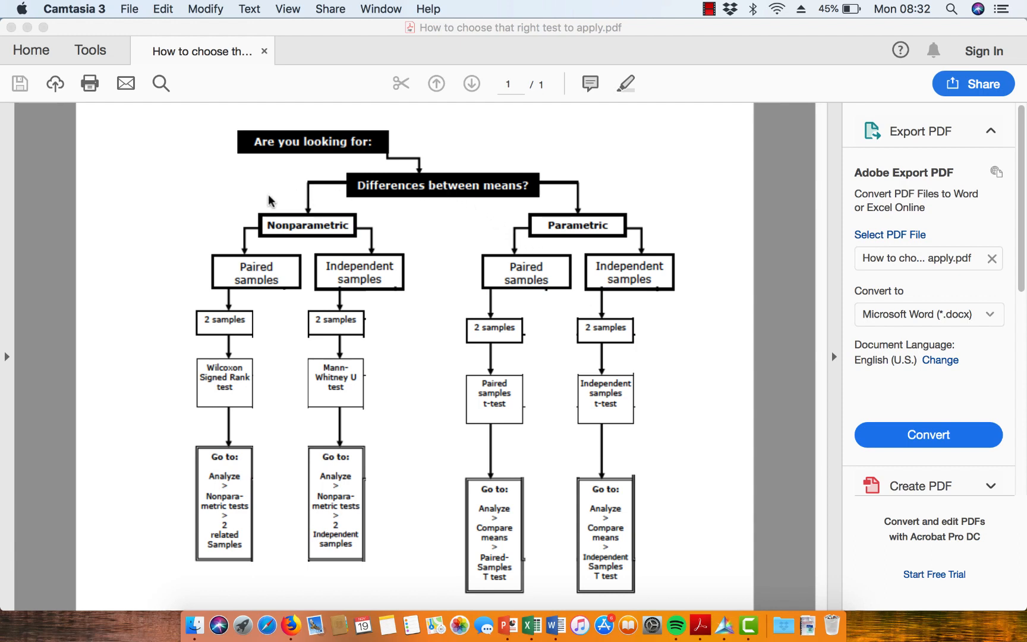
{"action": "mouse_move", "coordinate": [561, 254]}
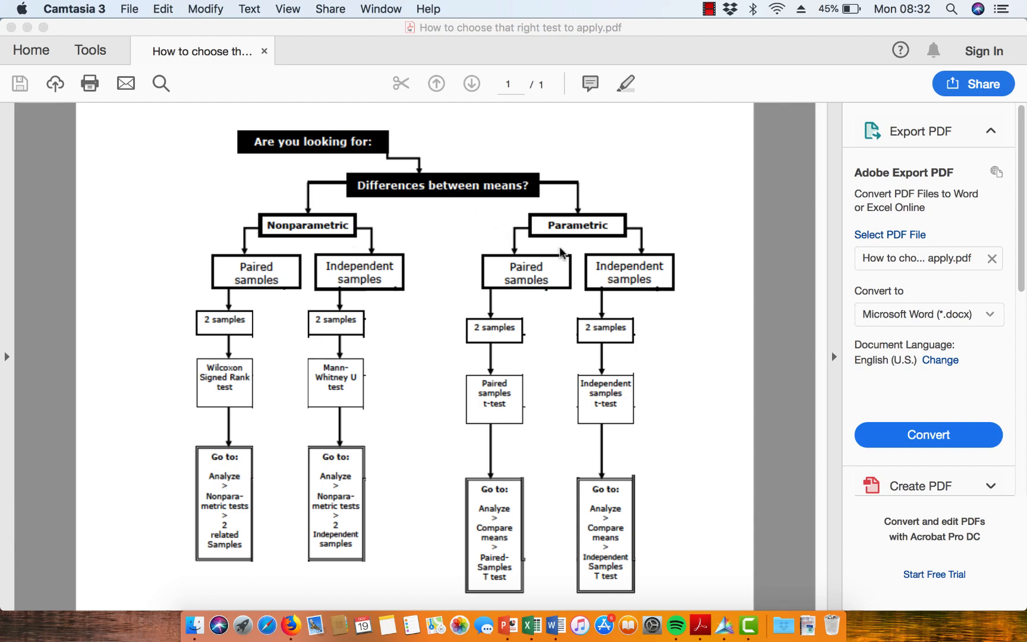
{"action": "mouse_move", "coordinate": [528, 220]}
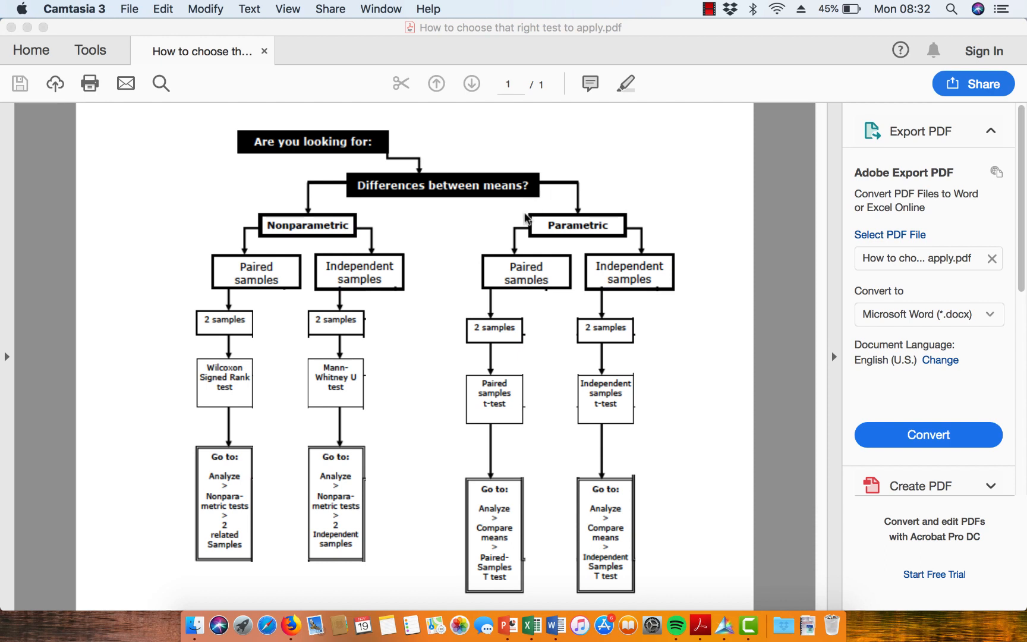
{"action": "mouse_move", "coordinate": [478, 178]}
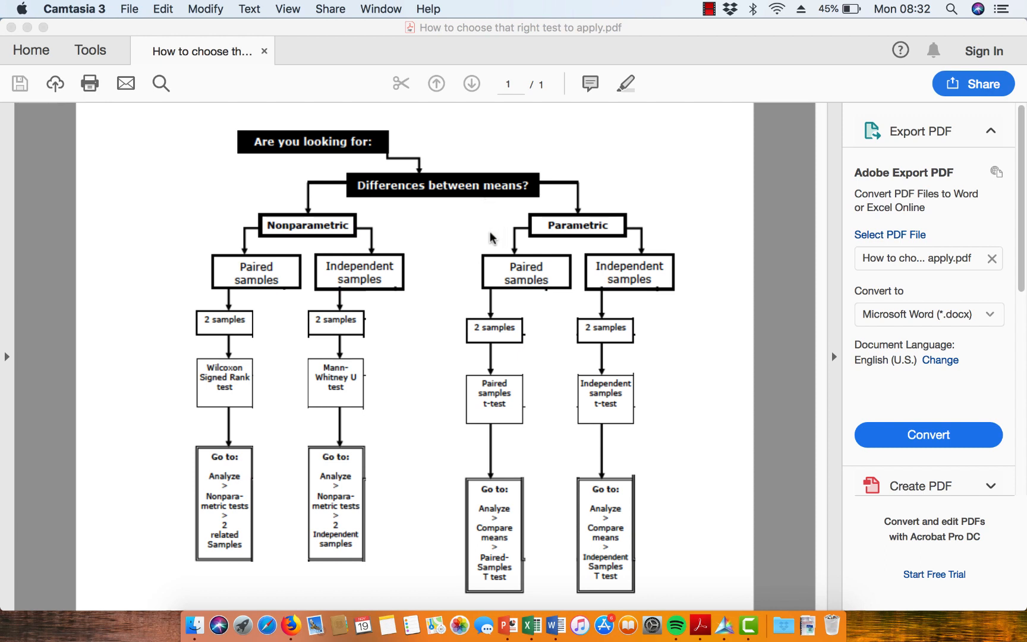
{"action": "mouse_move", "coordinate": [529, 309]}
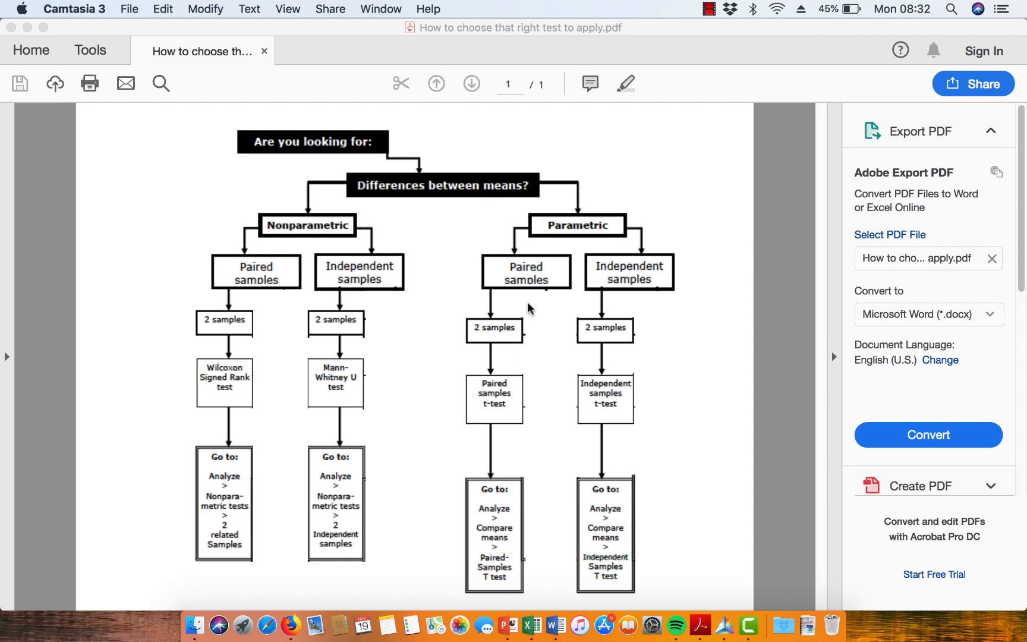
{"action": "mouse_move", "coordinate": [638, 252]}
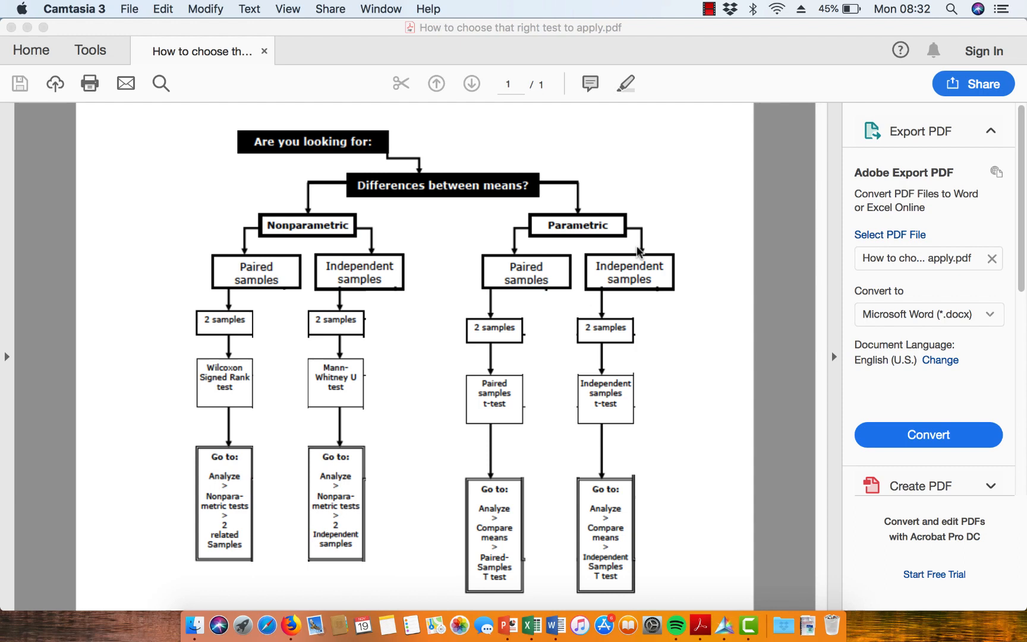
{"action": "mouse_move", "coordinate": [514, 293]}
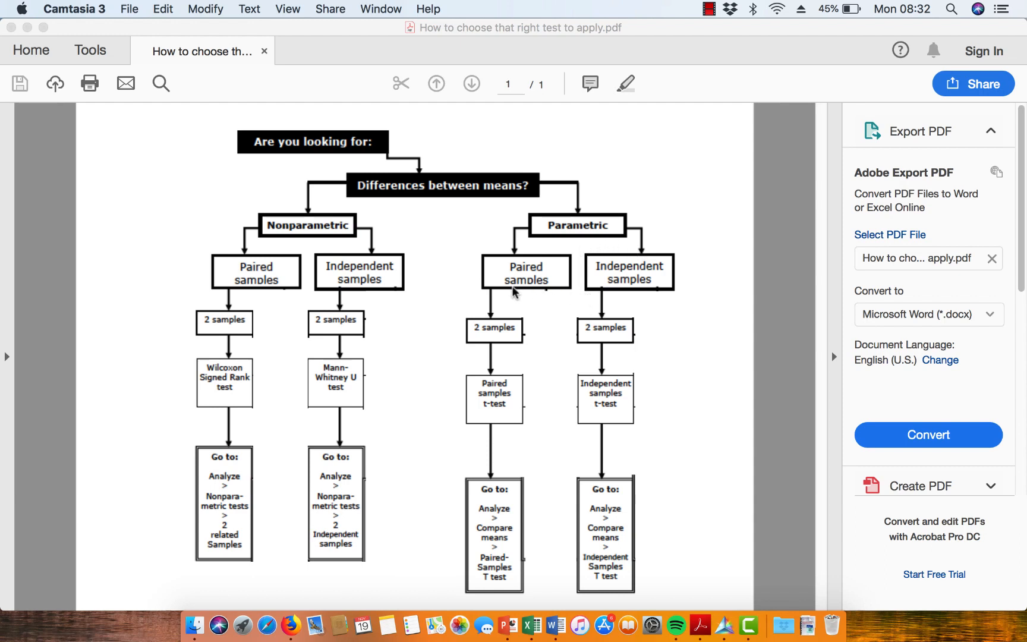
{"action": "mouse_move", "coordinate": [574, 278]}
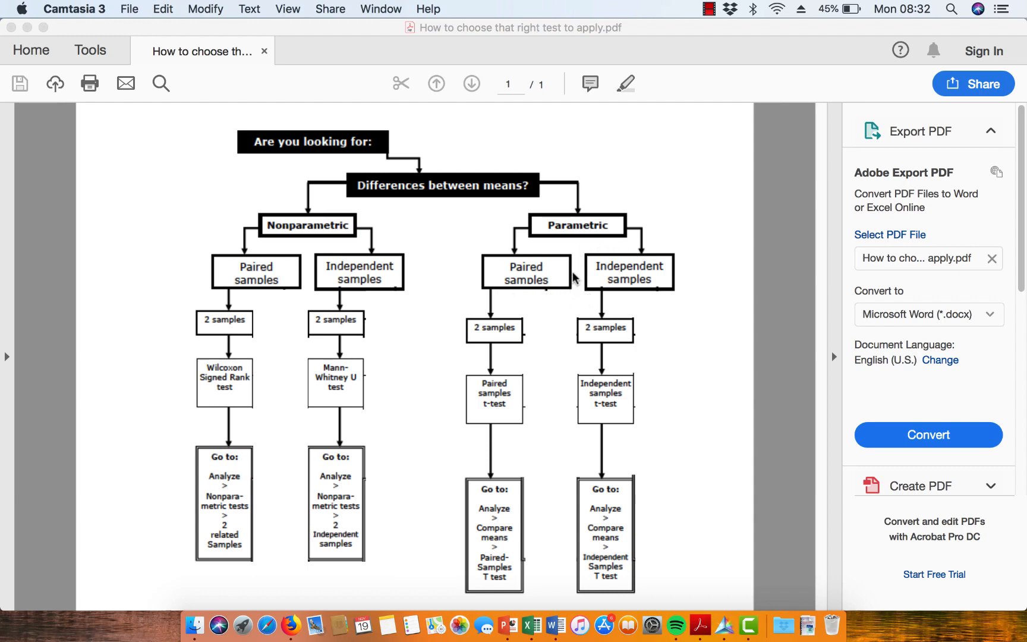
{"action": "mouse_move", "coordinate": [551, 304]}
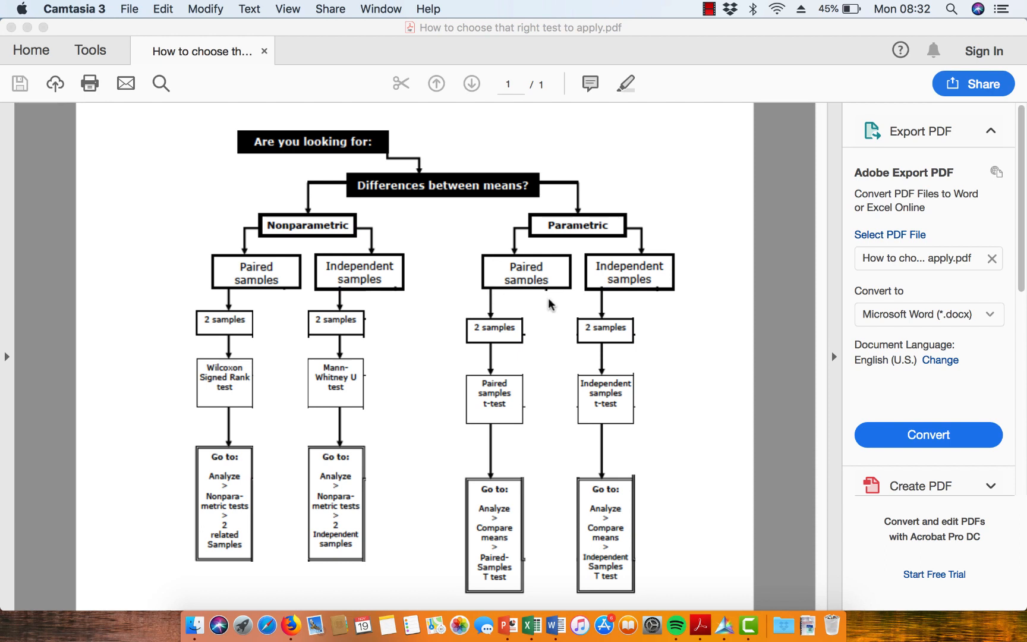
{"action": "mouse_move", "coordinate": [484, 277]}
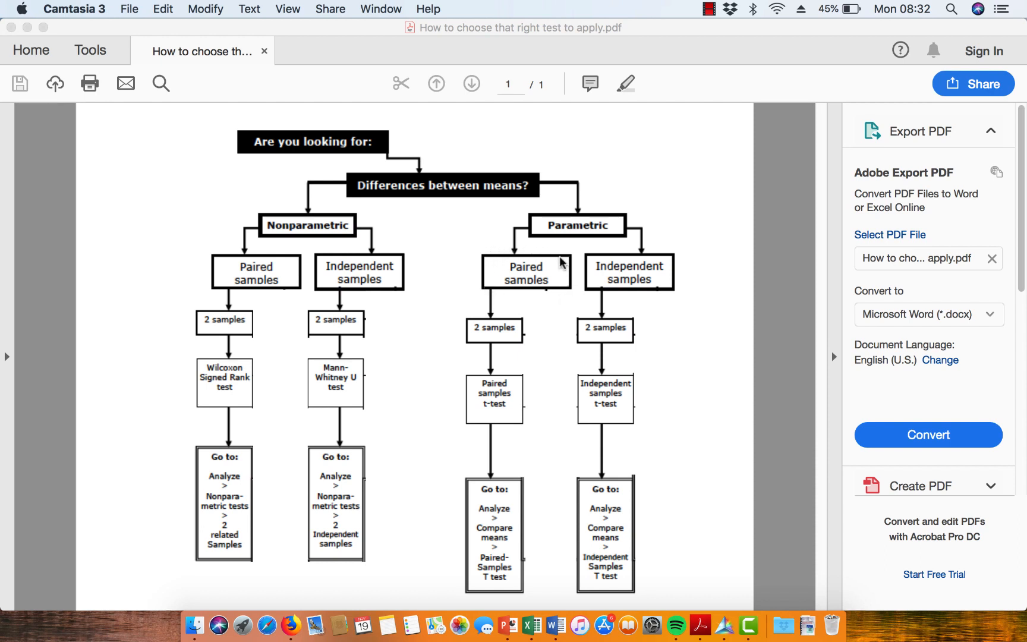
{"action": "mouse_move", "coordinate": [553, 252]}
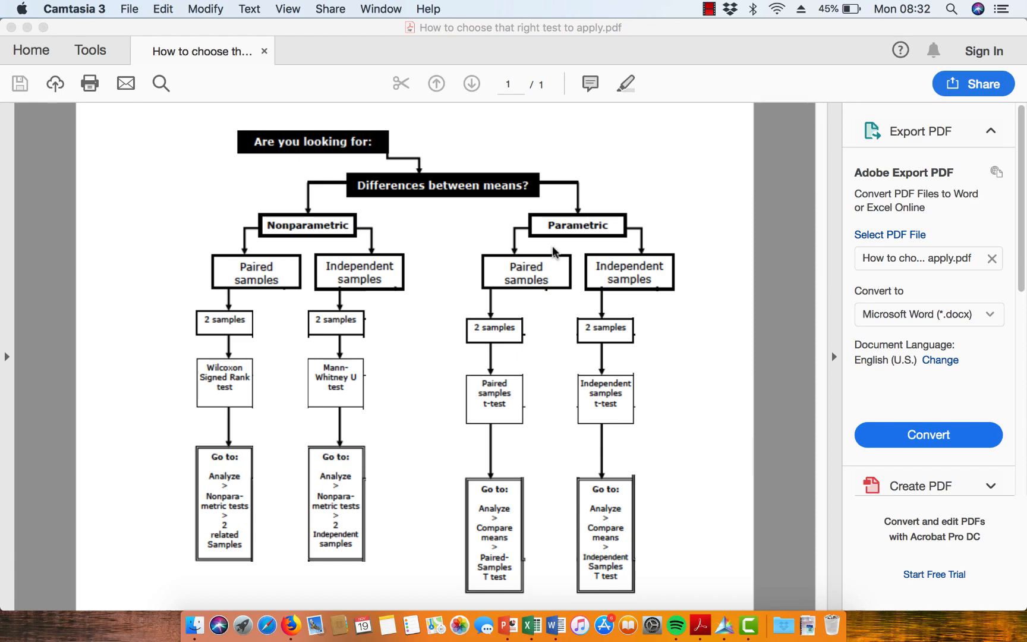
{"action": "mouse_move", "coordinate": [474, 265]}
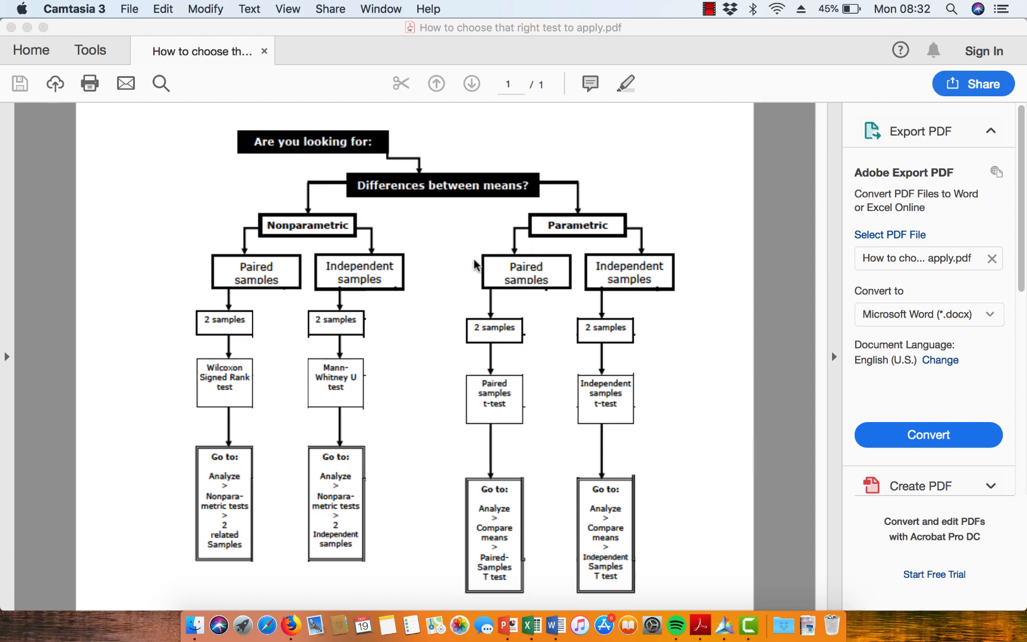
{"action": "mouse_move", "coordinate": [574, 273]}
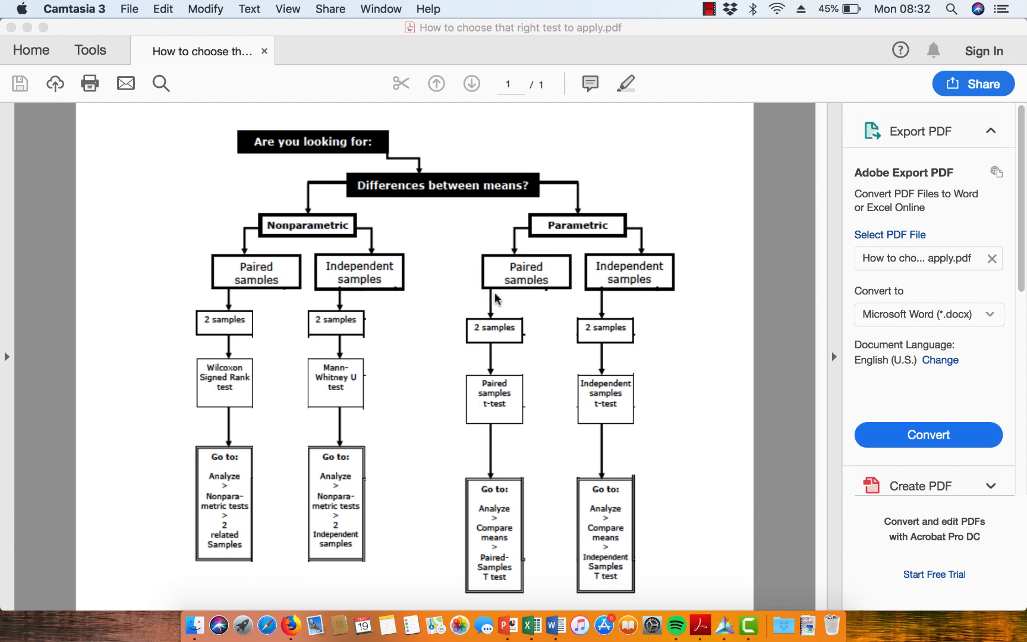
{"action": "mouse_move", "coordinate": [504, 248]}
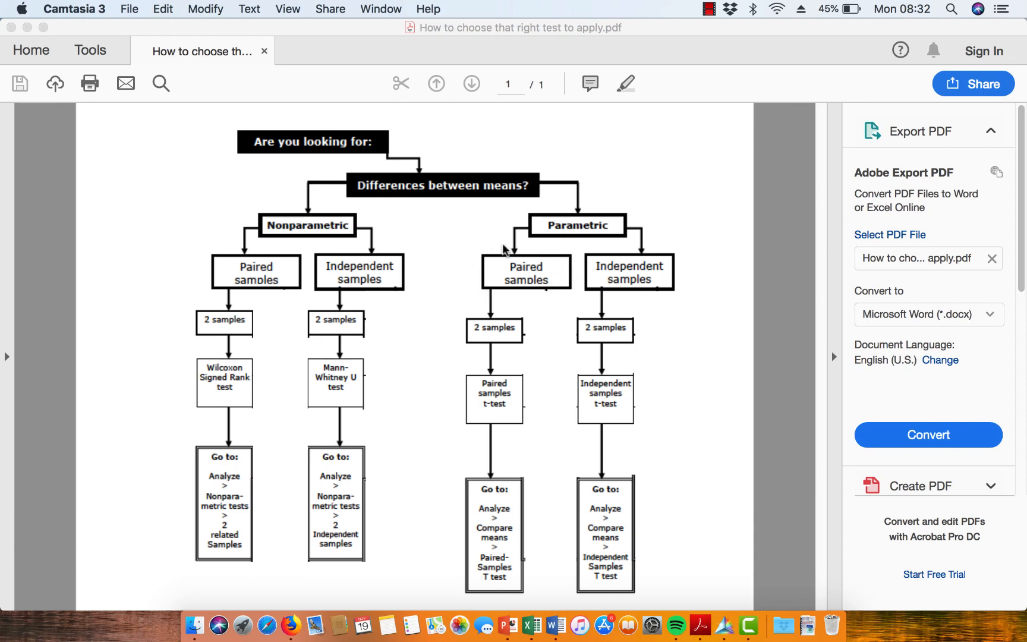
{"action": "mouse_move", "coordinate": [561, 249]}
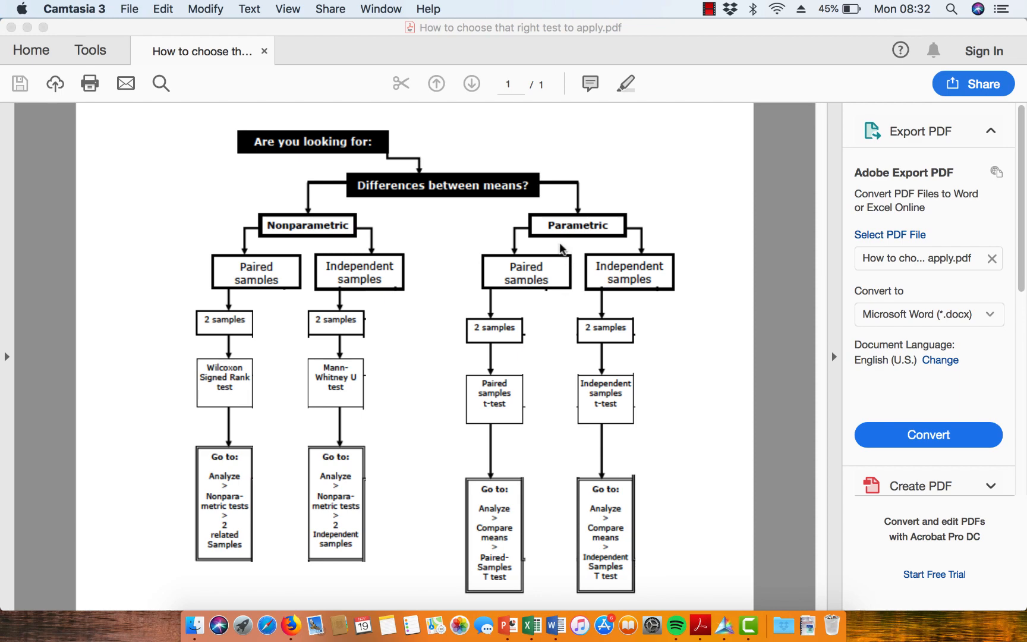
{"action": "mouse_move", "coordinate": [576, 287]}
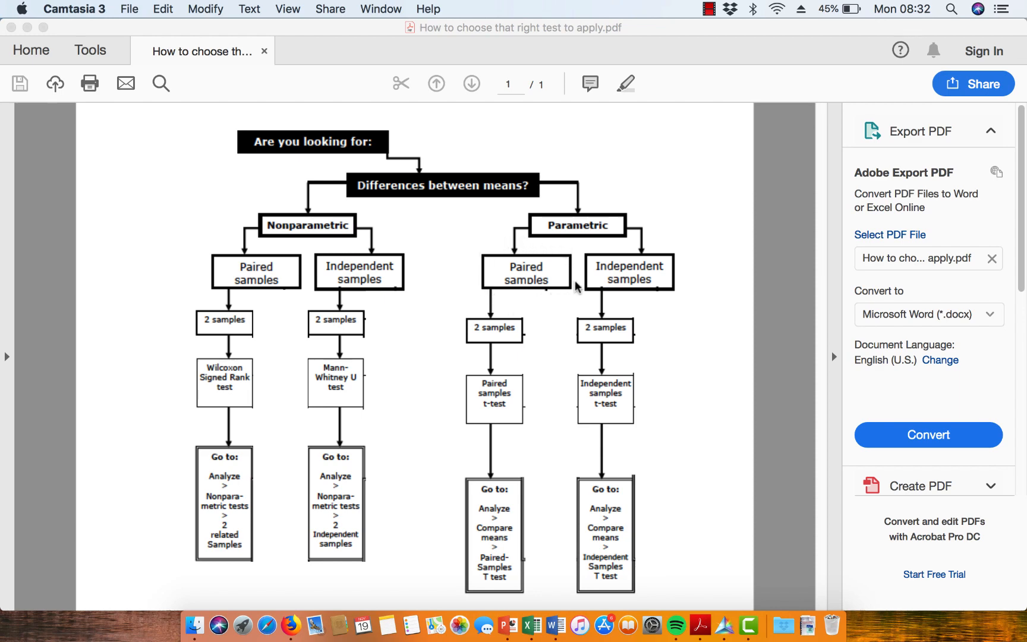
{"action": "mouse_move", "coordinate": [548, 302]}
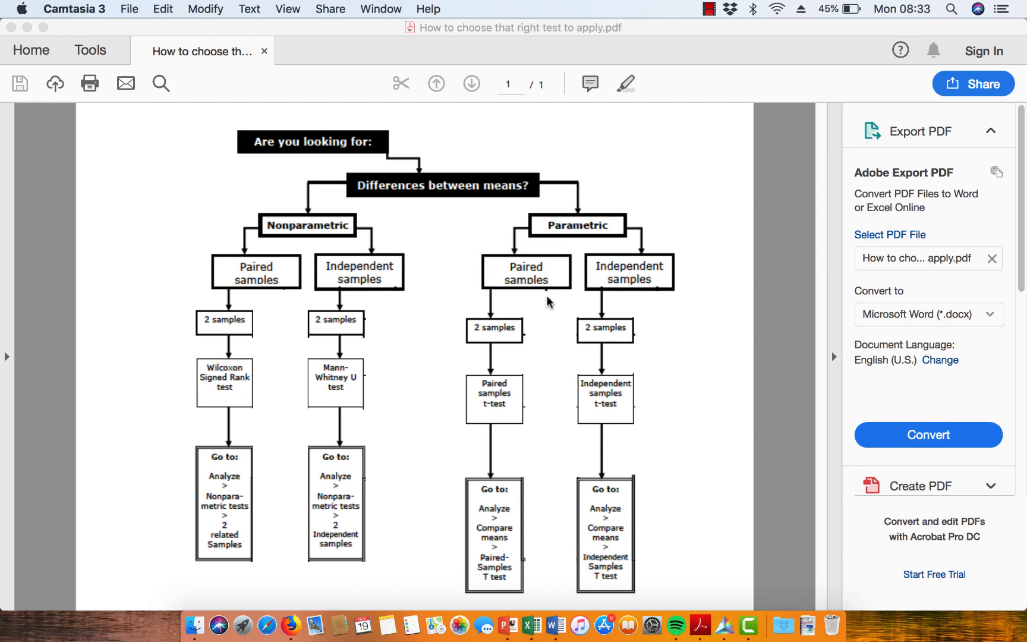
{"action": "mouse_move", "coordinate": [484, 277]}
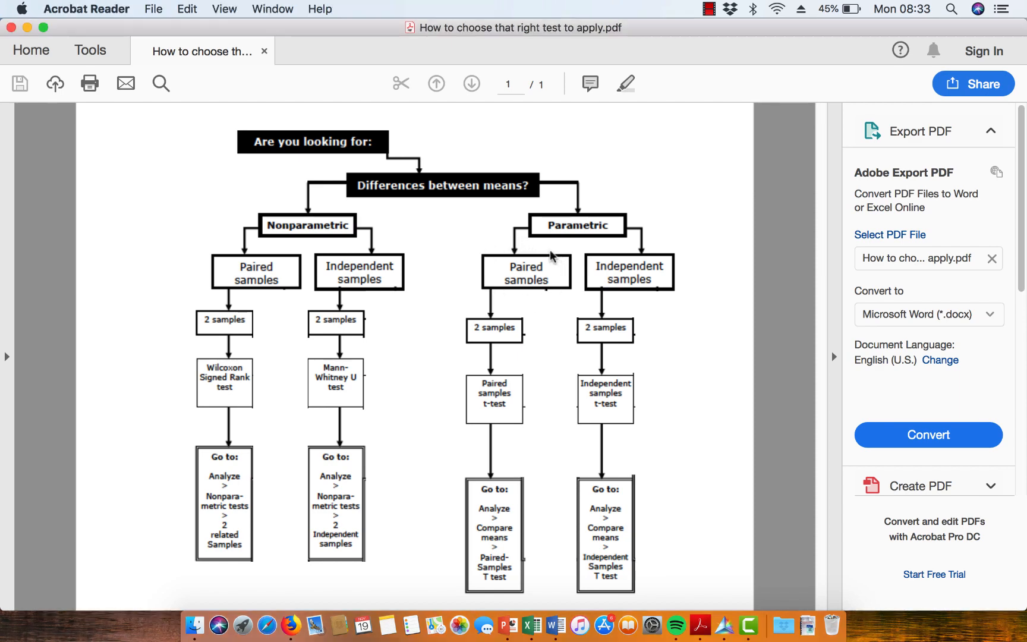
{"action": "mouse_move", "coordinate": [547, 249]}
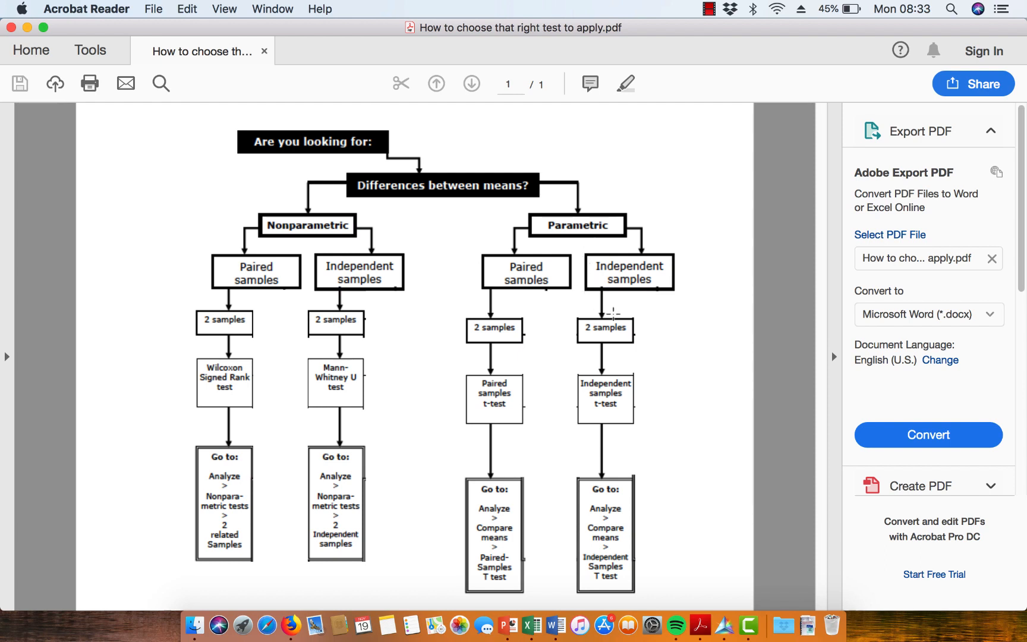
{"action": "mouse_move", "coordinate": [580, 269]}
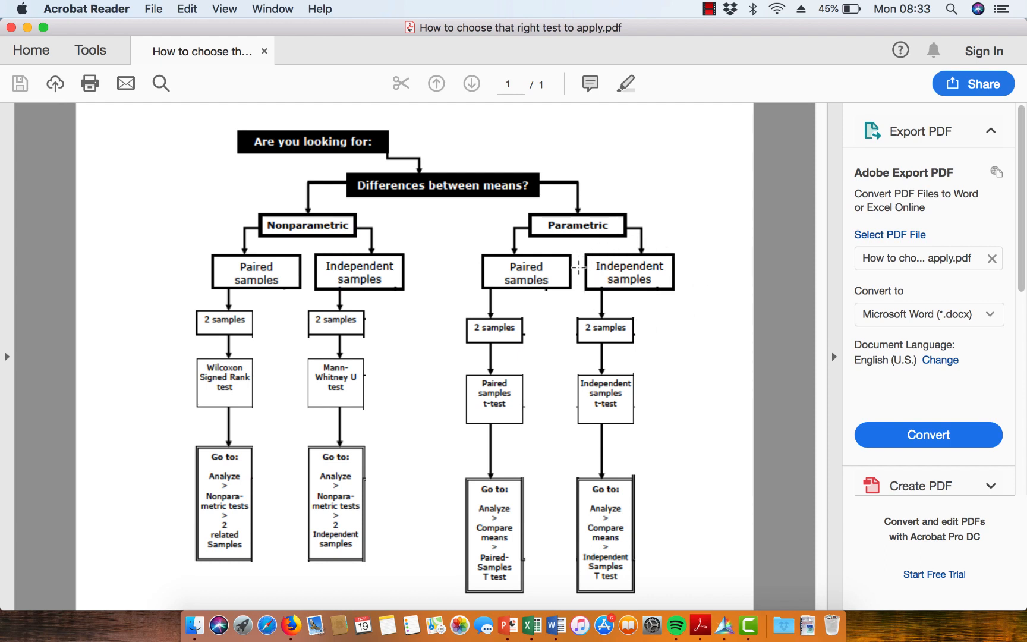
{"action": "mouse_move", "coordinate": [672, 307]}
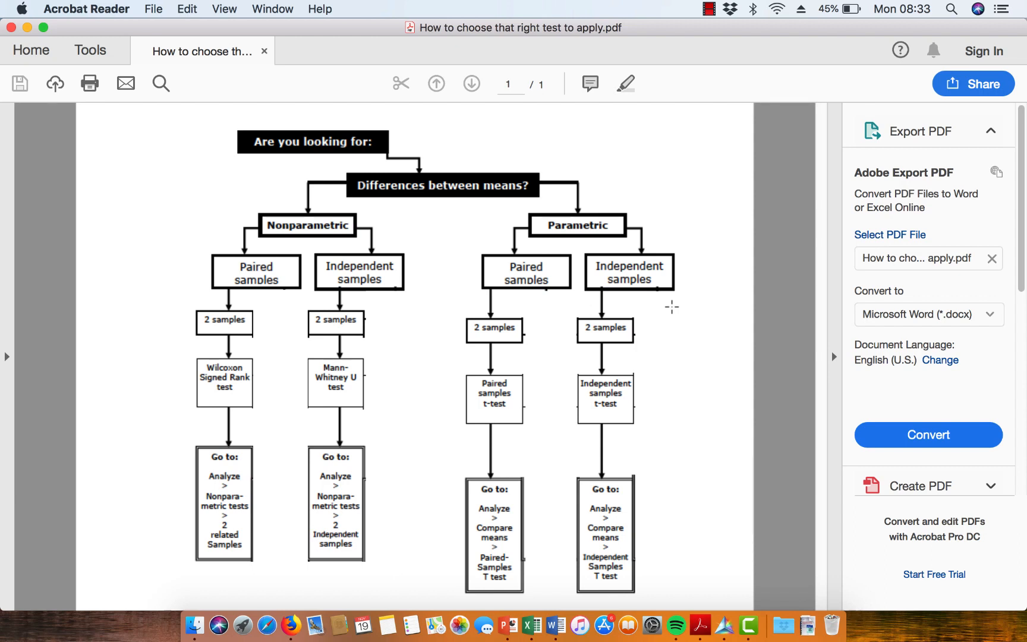
{"action": "mouse_move", "coordinate": [582, 285]}
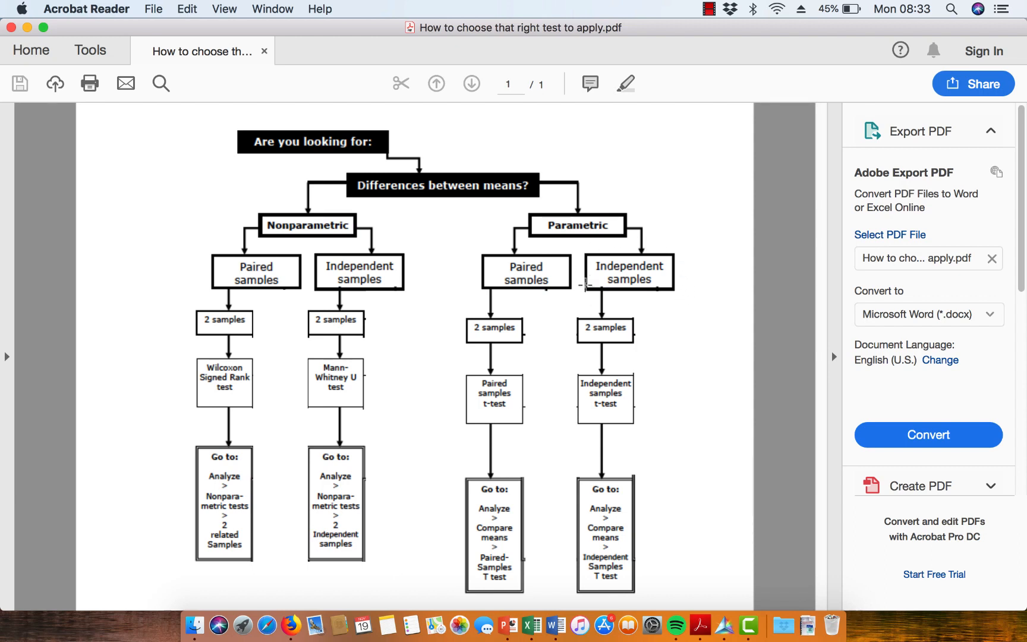
{"action": "mouse_move", "coordinate": [642, 247]}
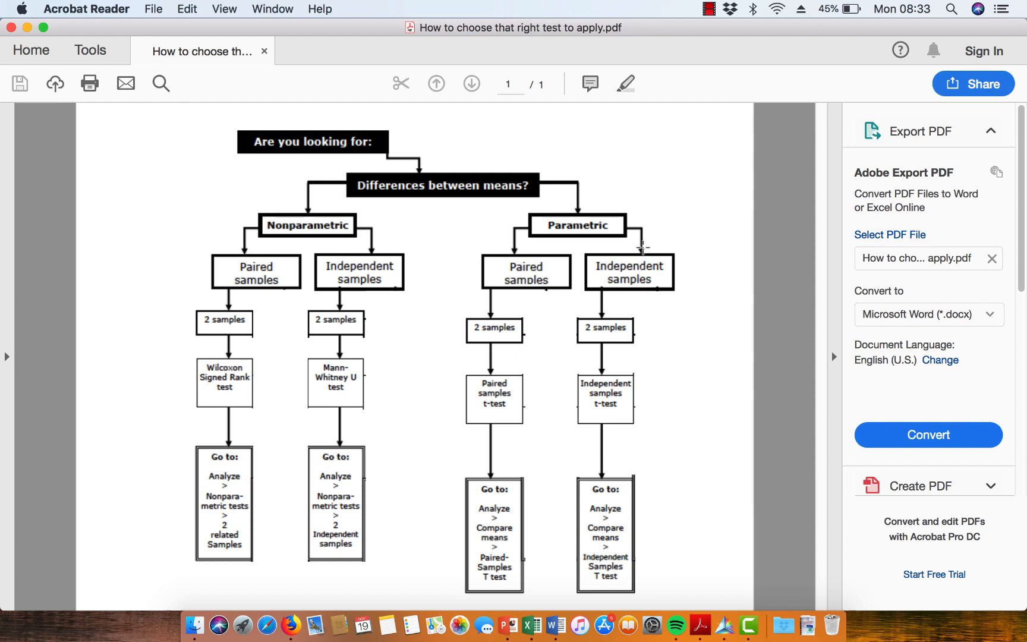
{"action": "mouse_move", "coordinate": [659, 245]}
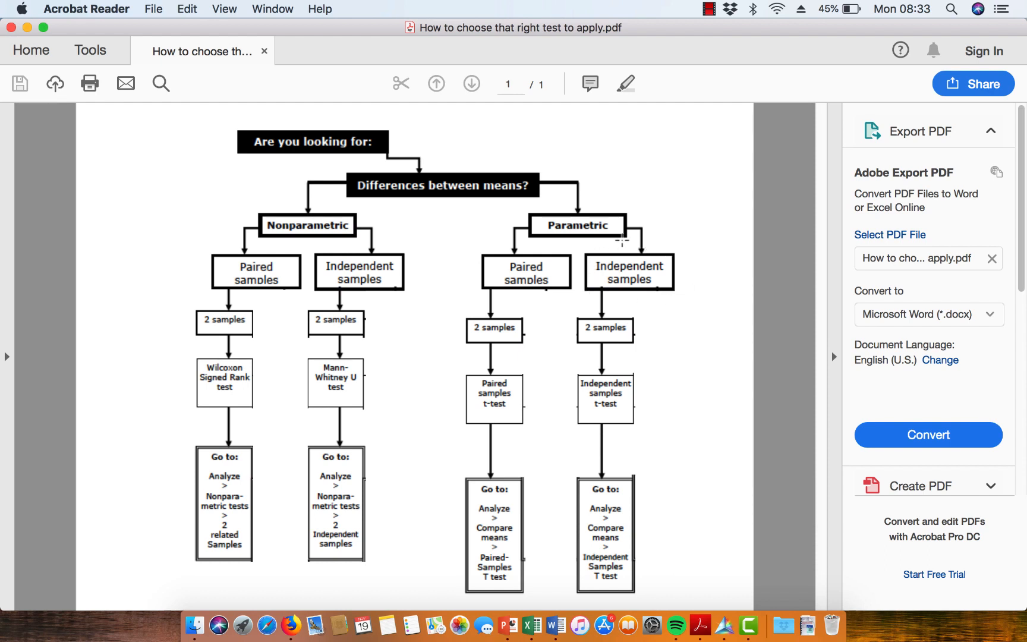
{"action": "mouse_move", "coordinate": [549, 188]}
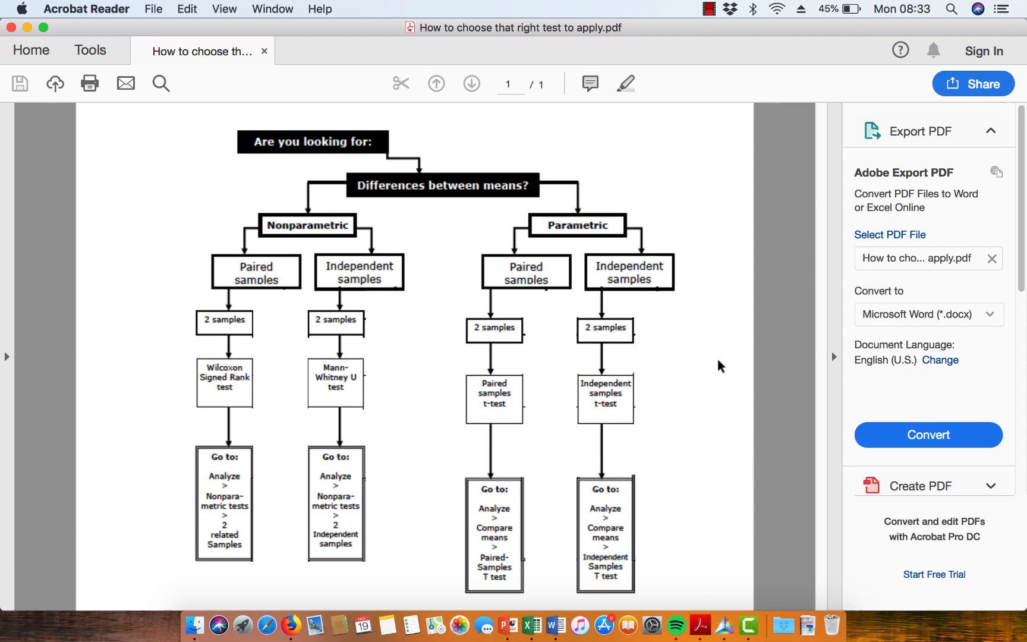
{"action": "mouse_move", "coordinate": [738, 368]}
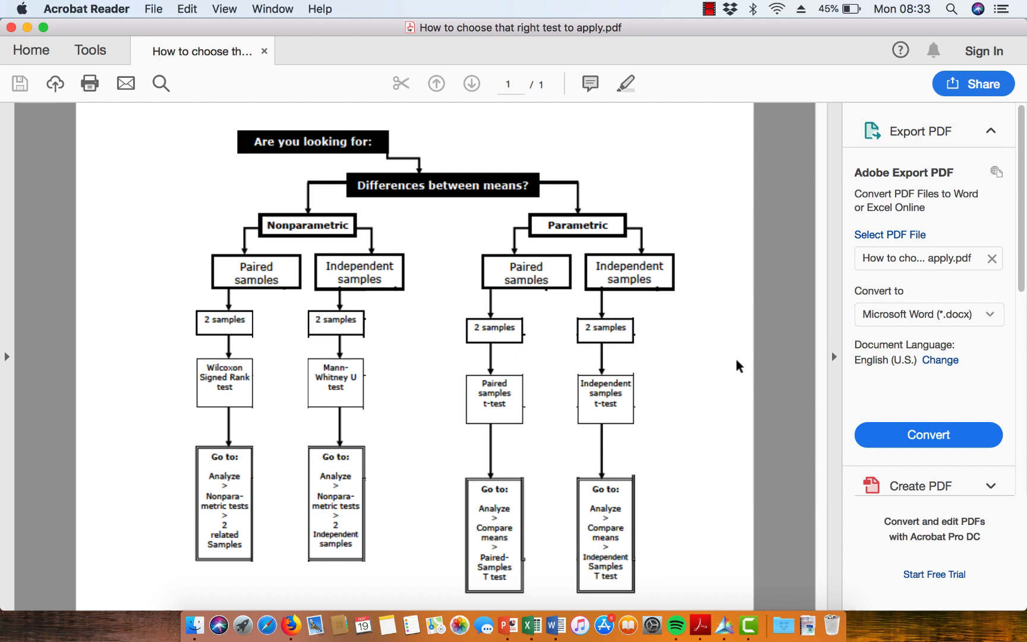
{"action": "mouse_move", "coordinate": [537, 283]}
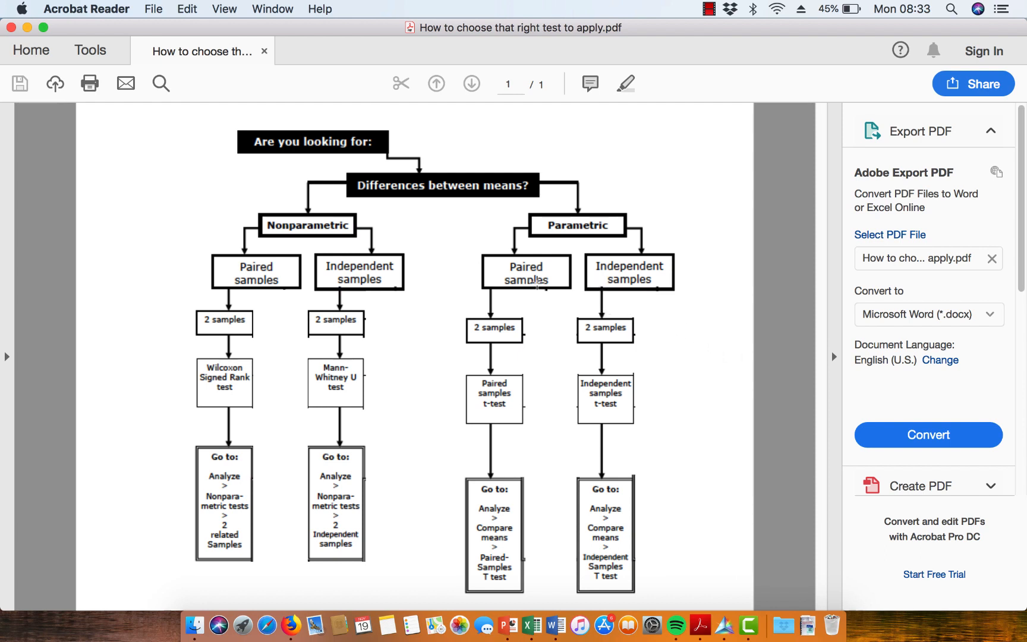
{"action": "mouse_move", "coordinate": [255, 269]}
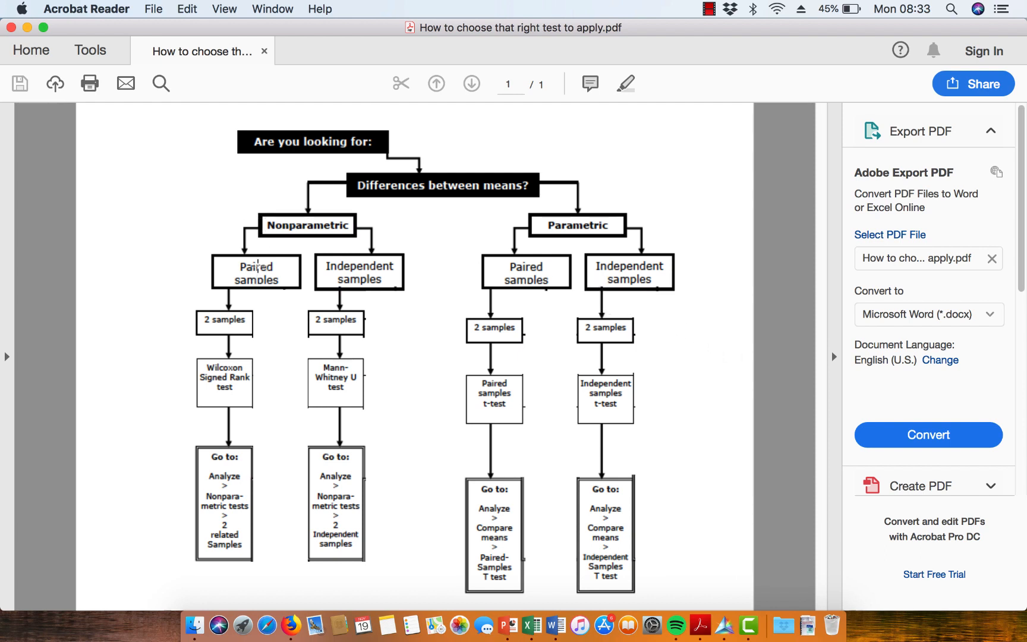
{"action": "mouse_move", "coordinate": [195, 365]}
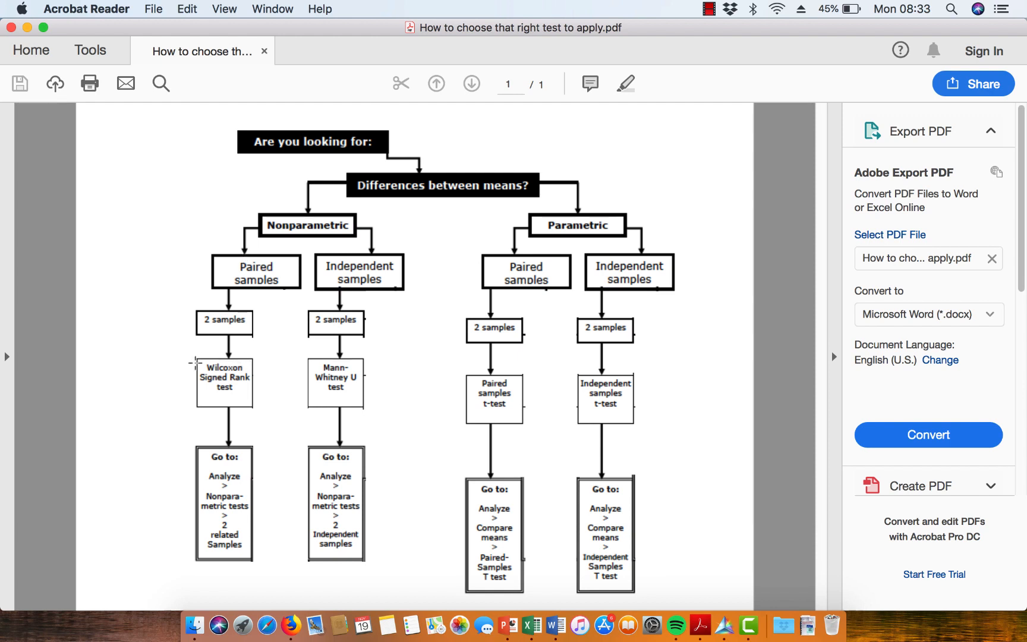
{"action": "mouse_move", "coordinate": [185, 400]}
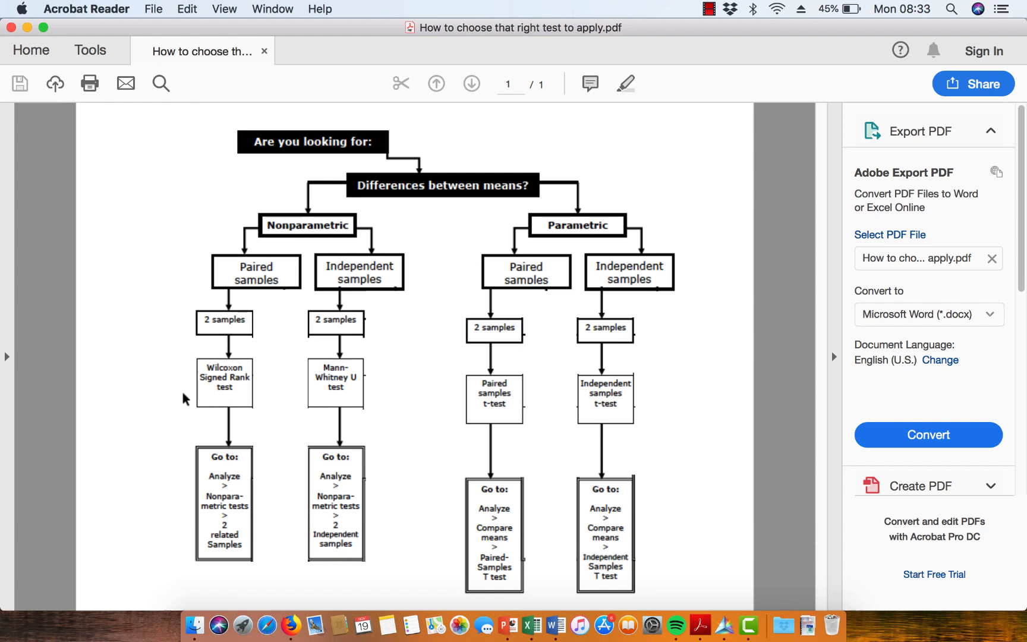
{"action": "mouse_move", "coordinate": [341, 282]}
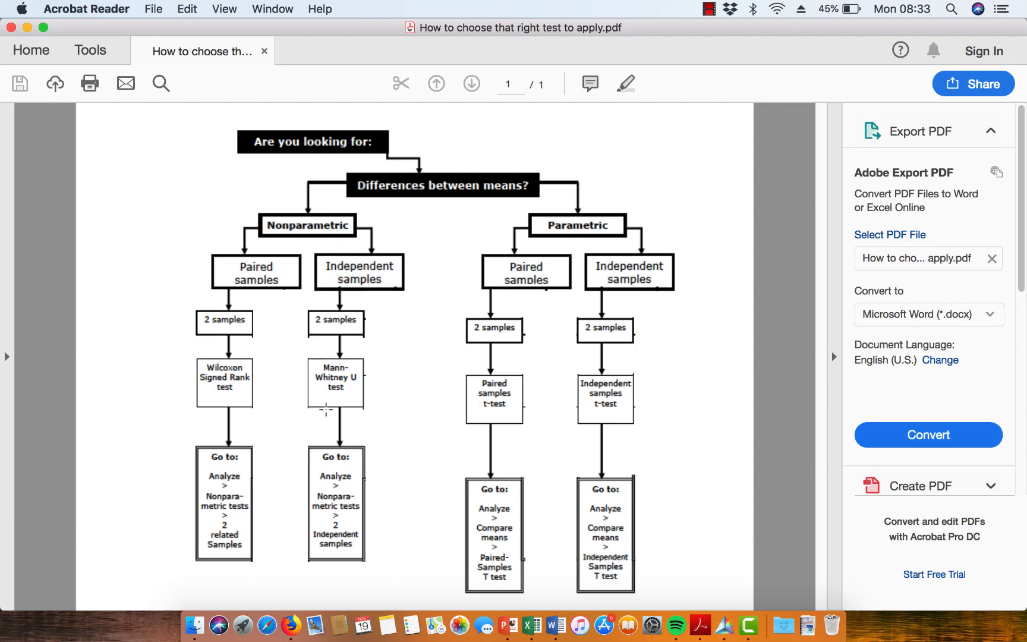
{"action": "mouse_move", "coordinate": [578, 236]}
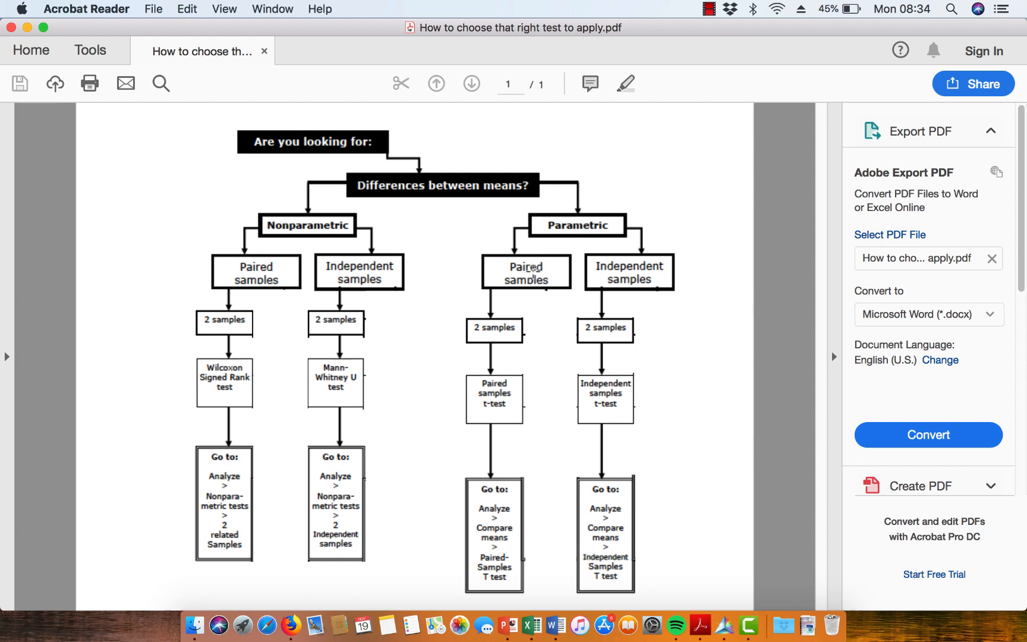
{"action": "mouse_move", "coordinate": [456, 423]}
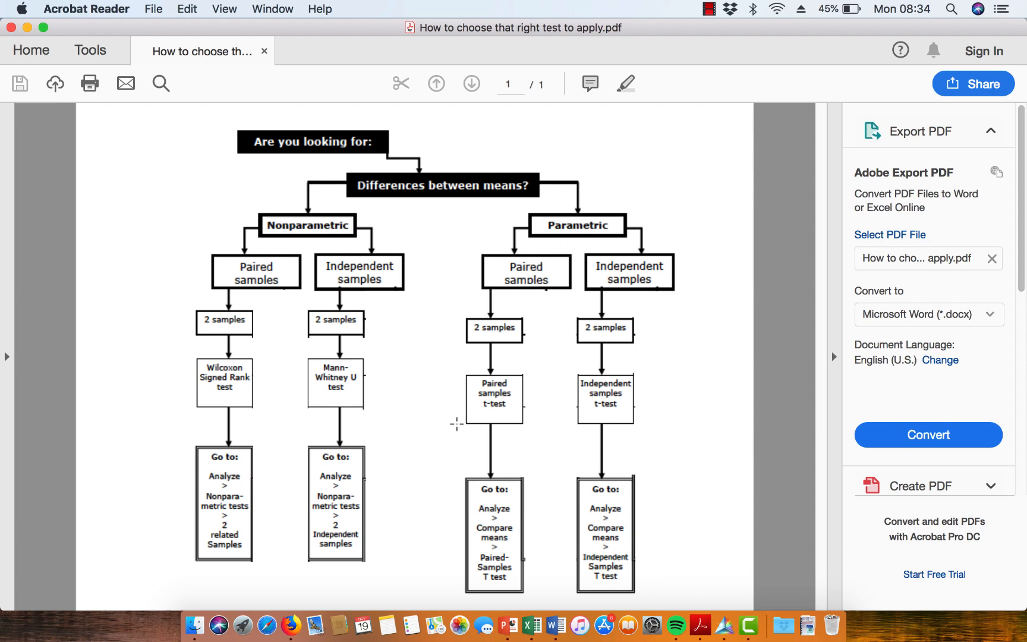